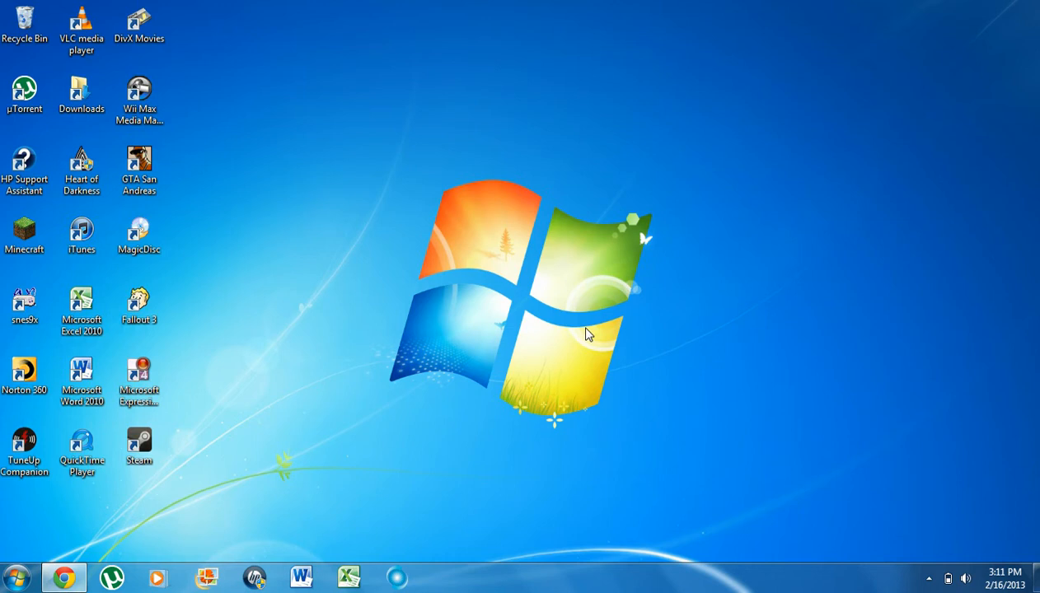
mouse_move(286, 507)
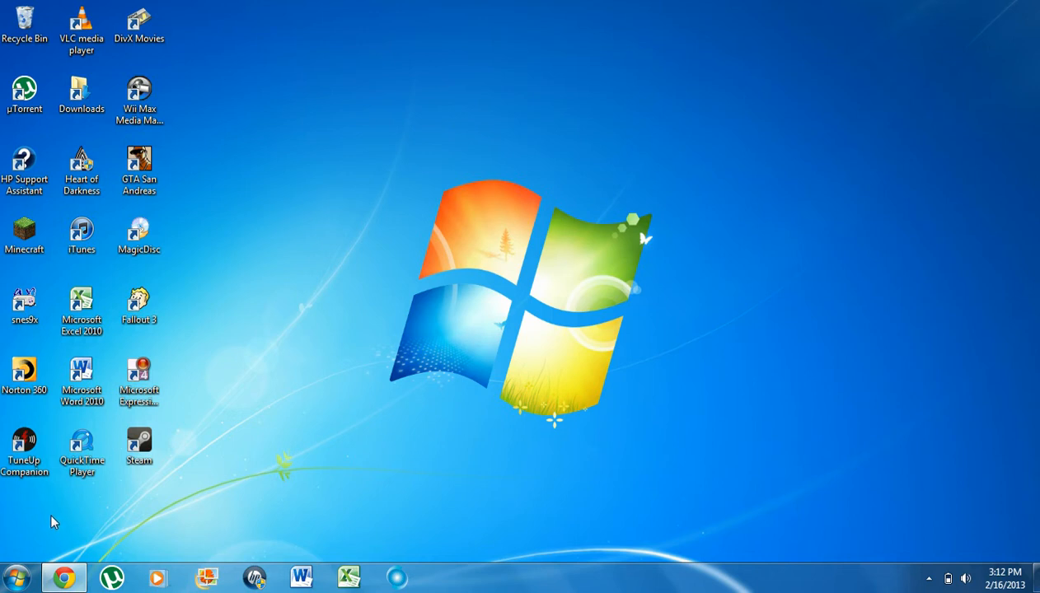
mouse_move(60, 570)
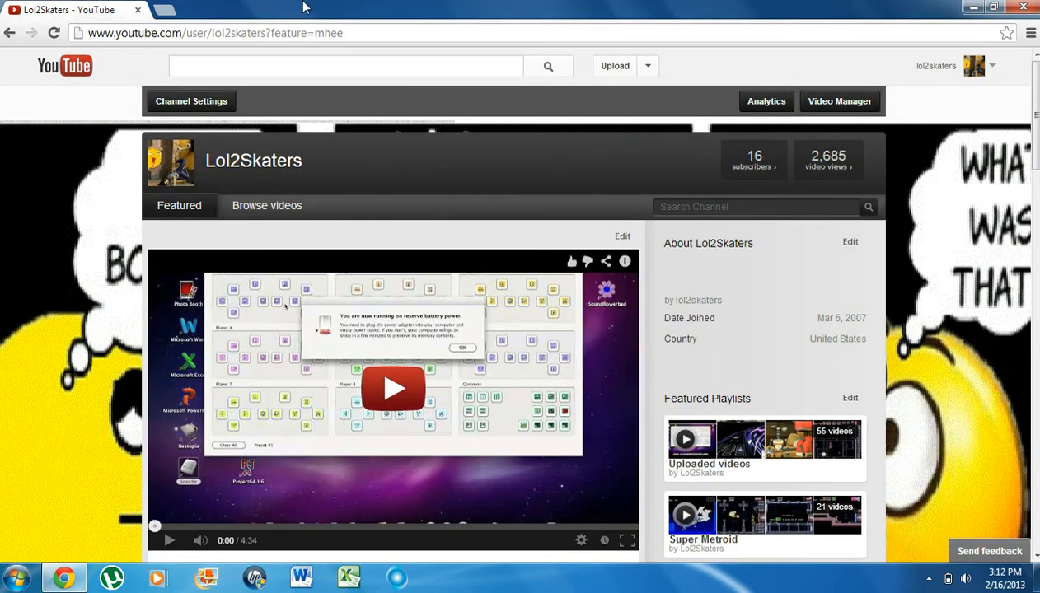
- Go to motioninjoy.com's Downloads page in a new Chrome tab and start the driver download
click(156, 8)
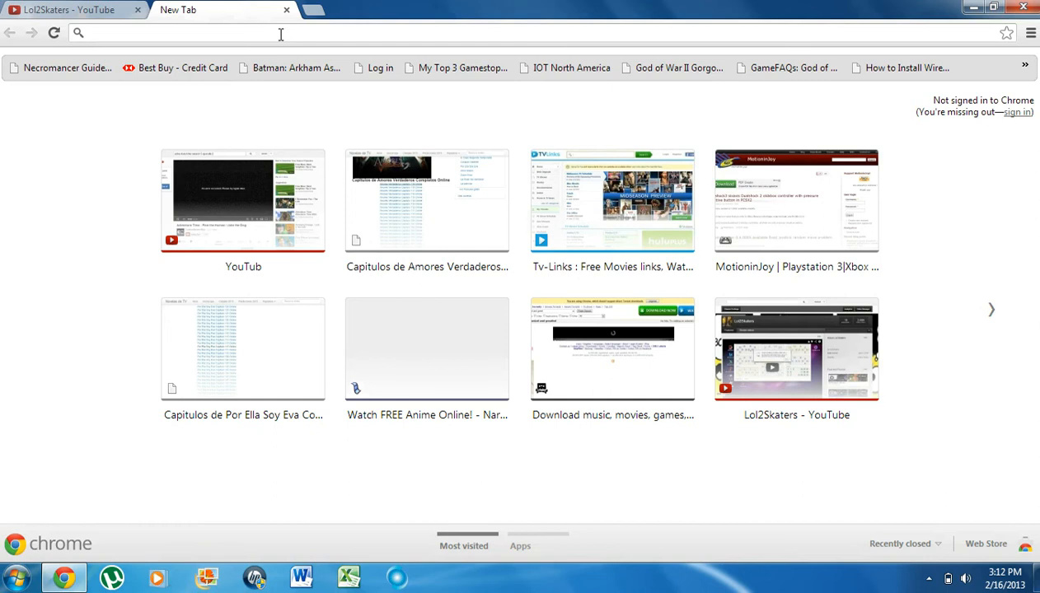
text(motioninjoy.com)
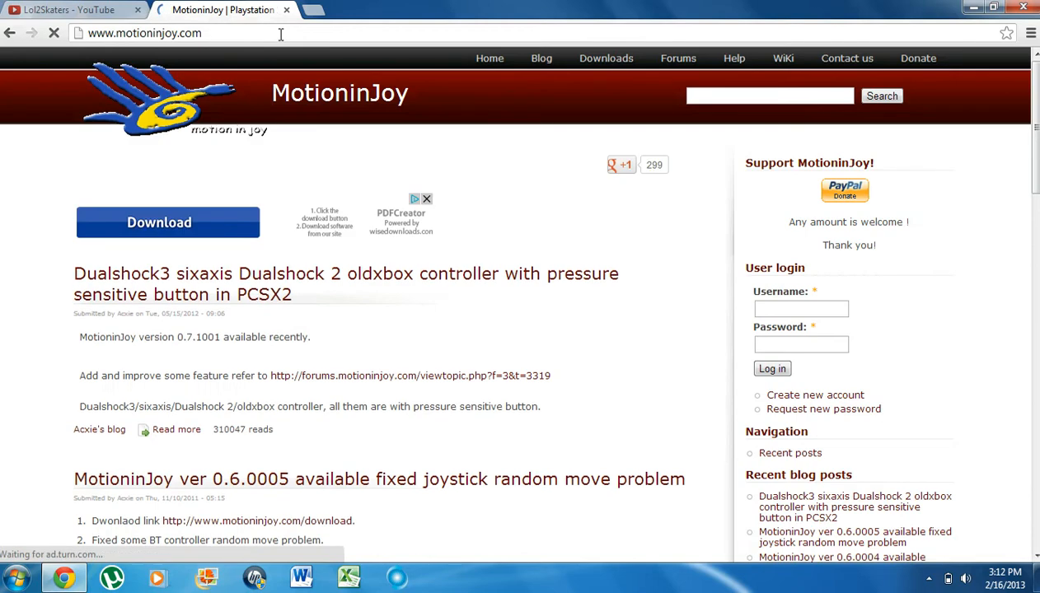
click(605, 57)
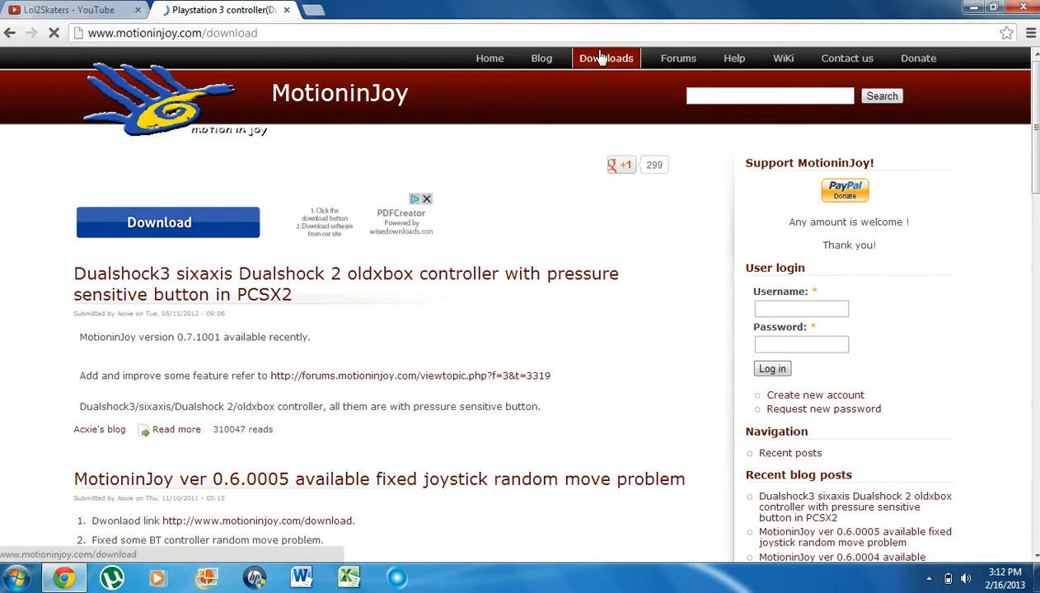
scroll(down, 3)
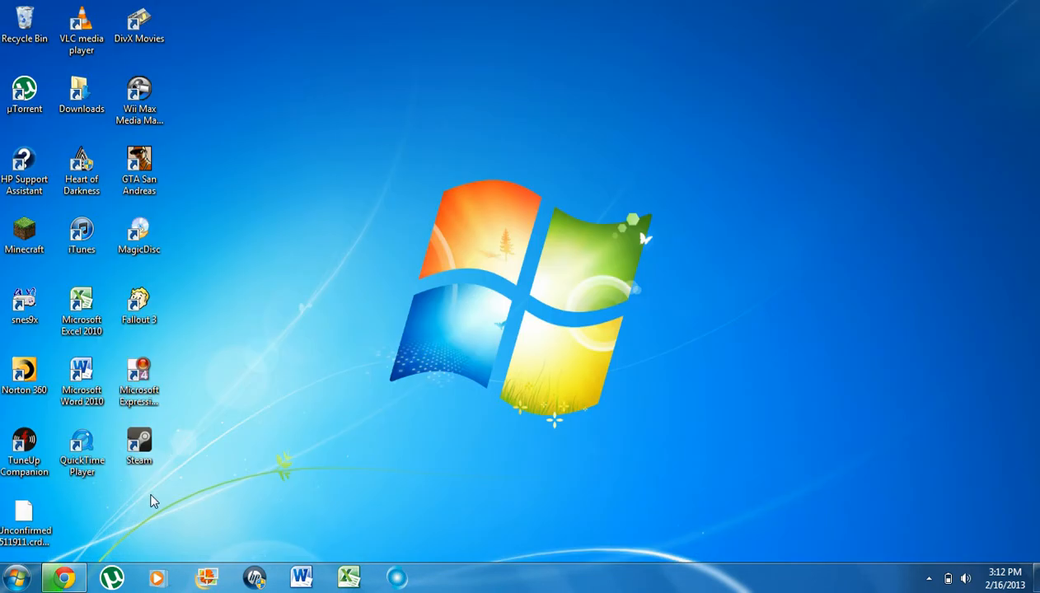
mouse_move(353, 491)
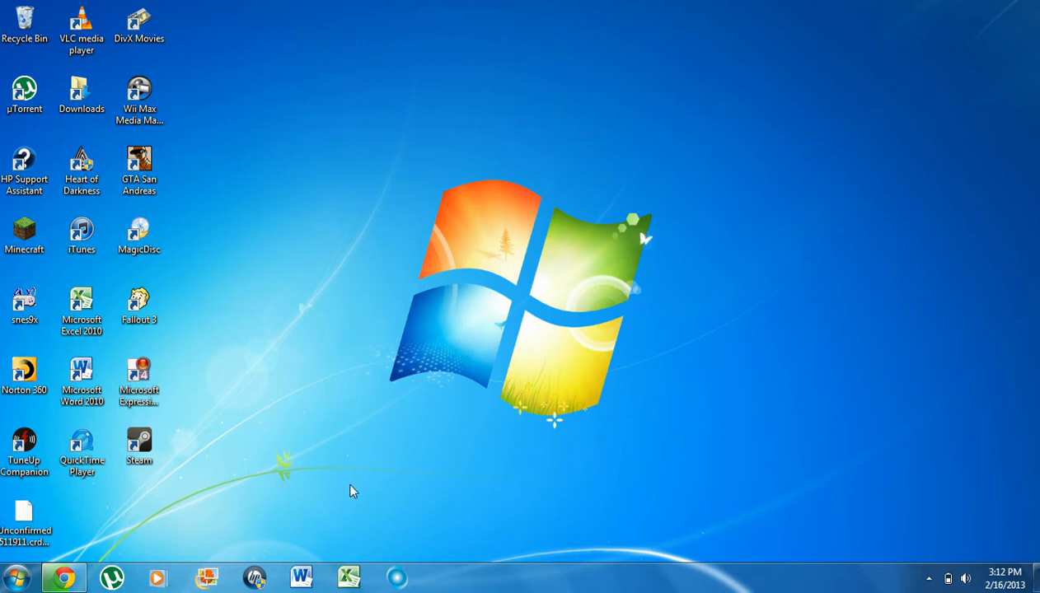
mouse_move(295, 473)
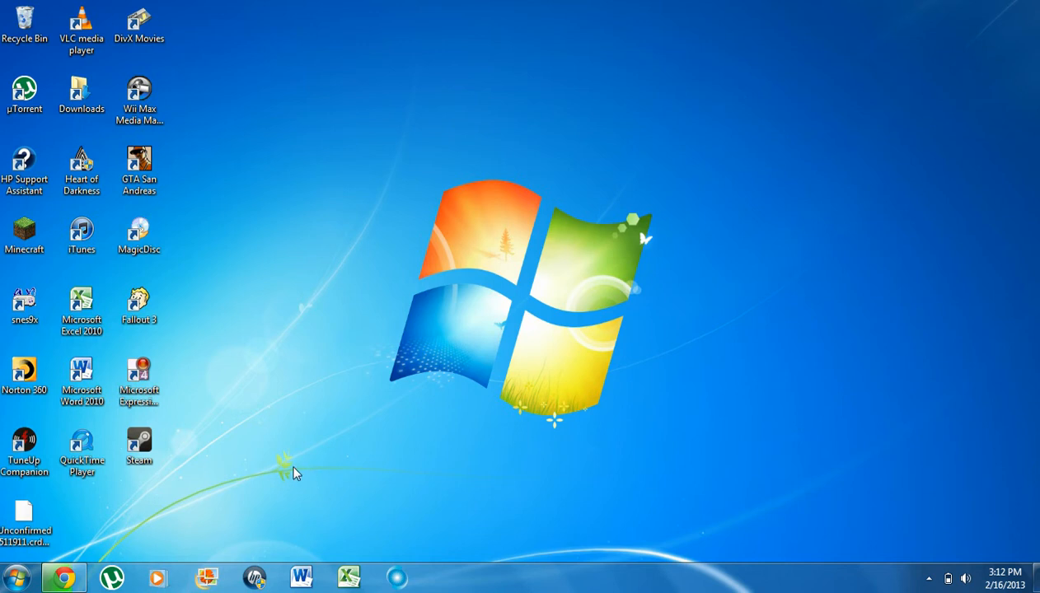
mouse_move(282, 484)
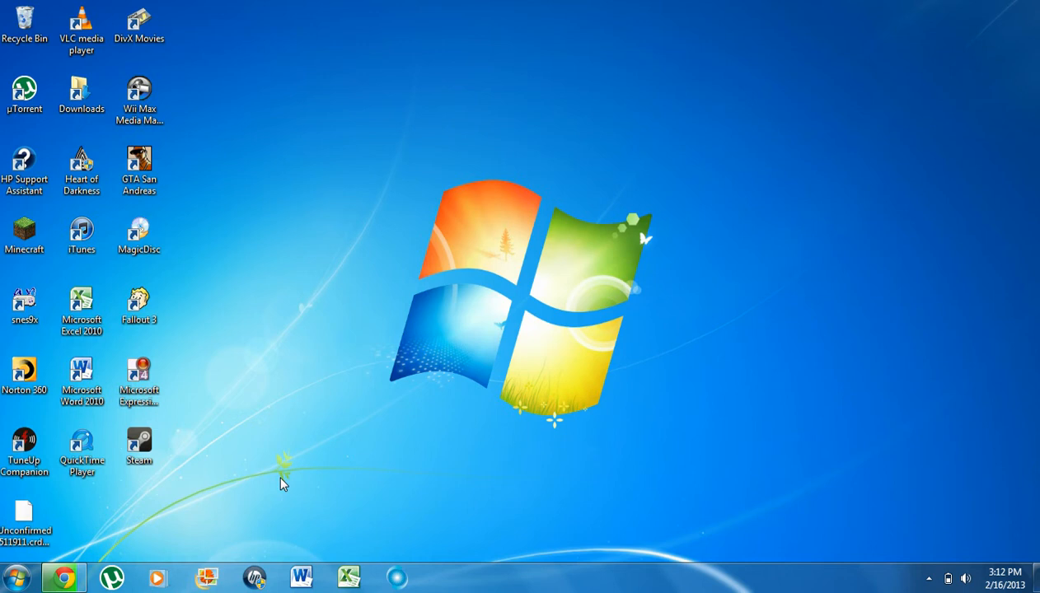
mouse_move(183, 510)
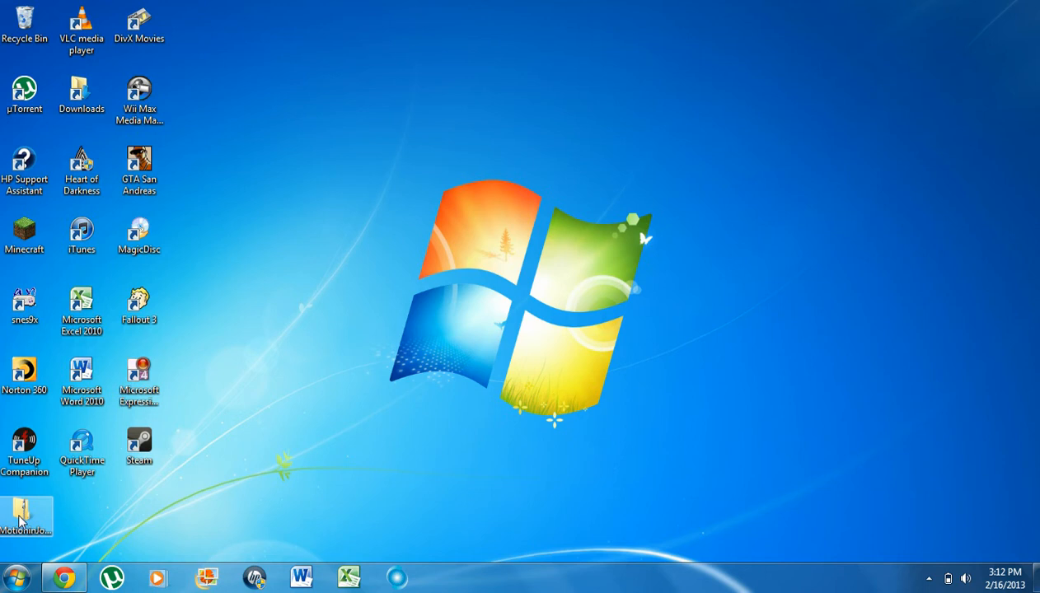
- Open the downloaded MotioninJoy zip and select the MotioninJoy_071001_signed setup application
double_click(23, 515)
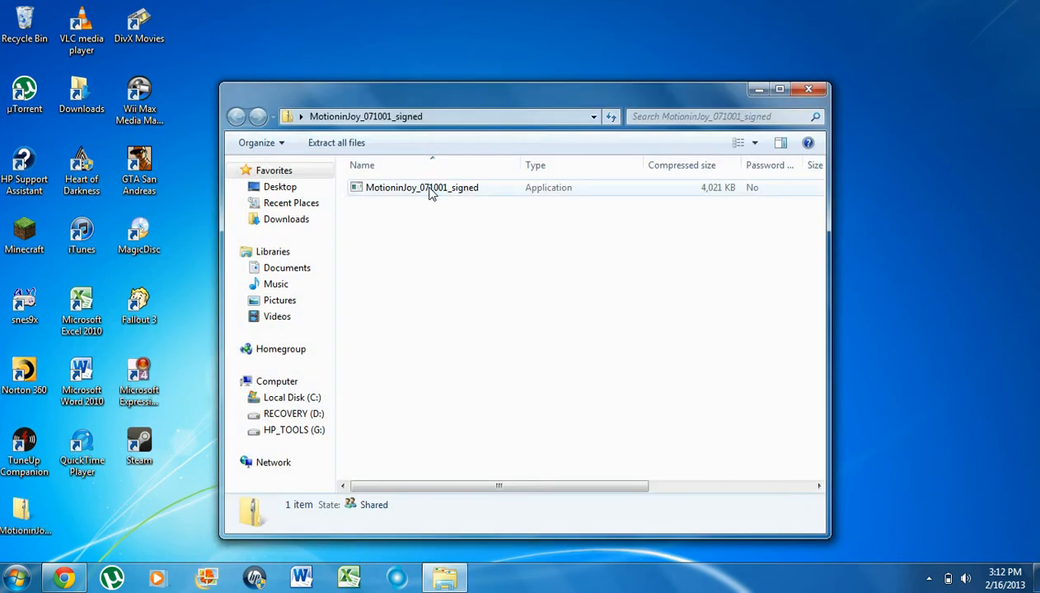
click(422, 187)
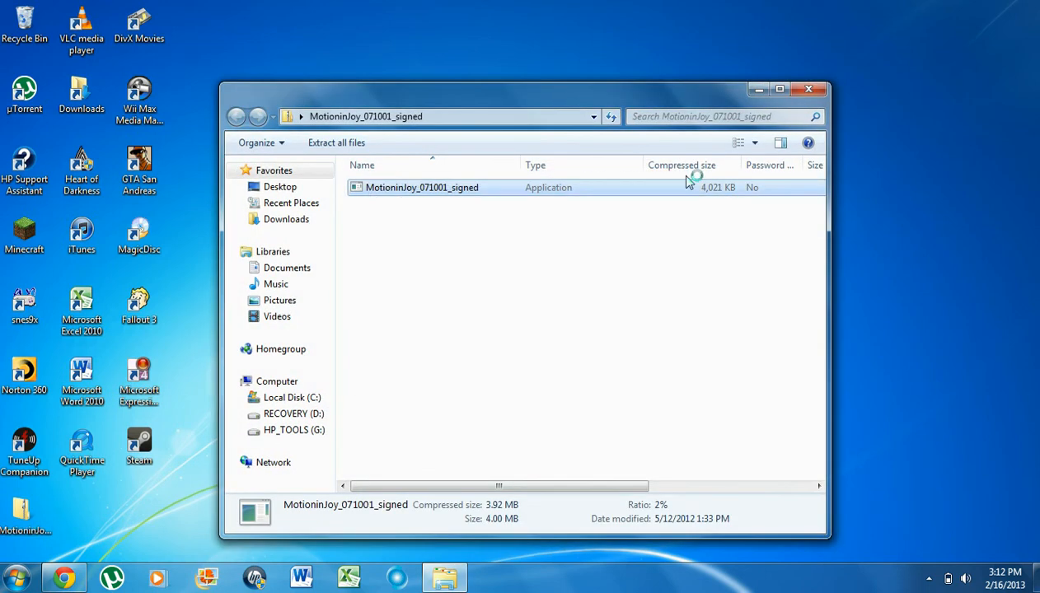
- Run the MotioninJoy_071001_signed setup, approve UAC, accept defaults, and uncheck Run DS3_tool
double_click(421, 187)
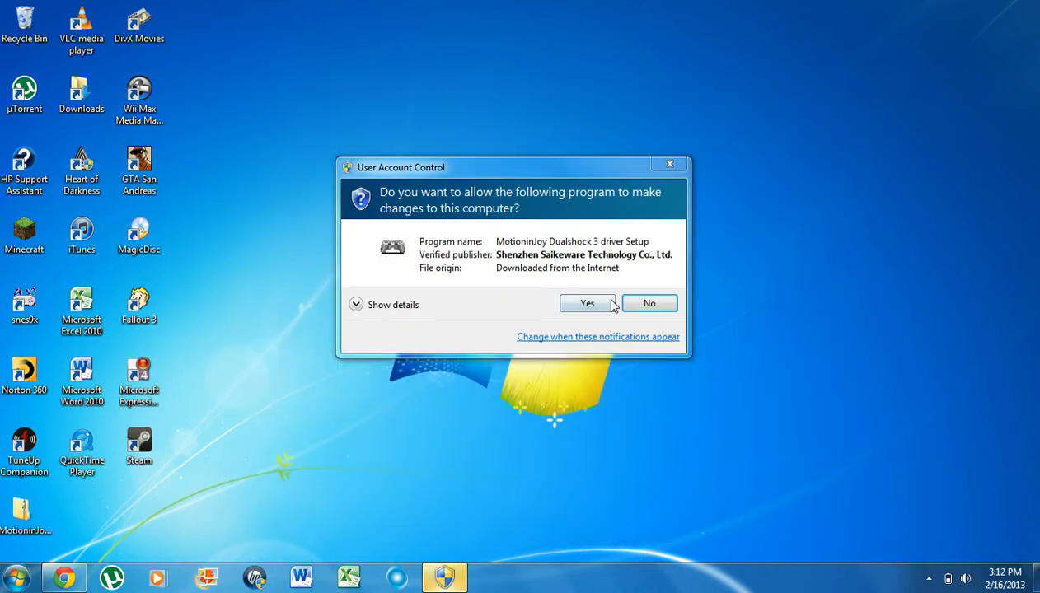
click(587, 303)
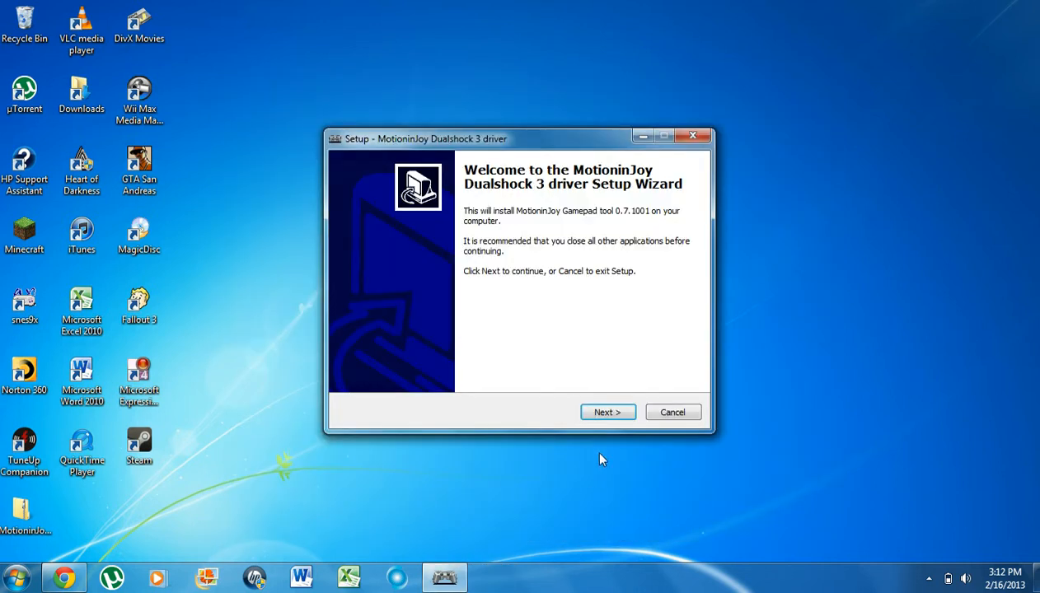
click(607, 412)
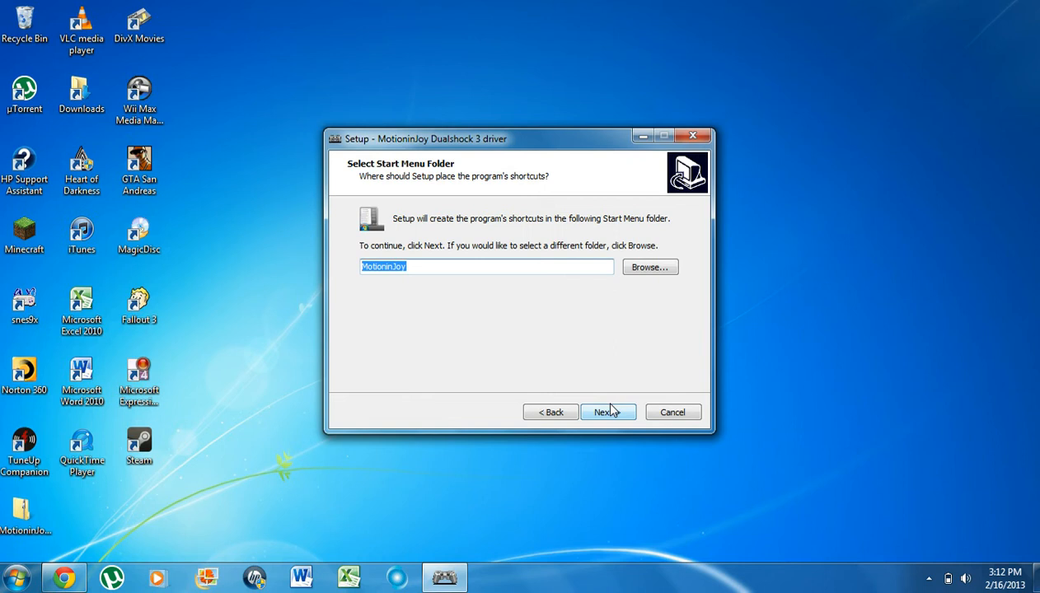
click(607, 412)
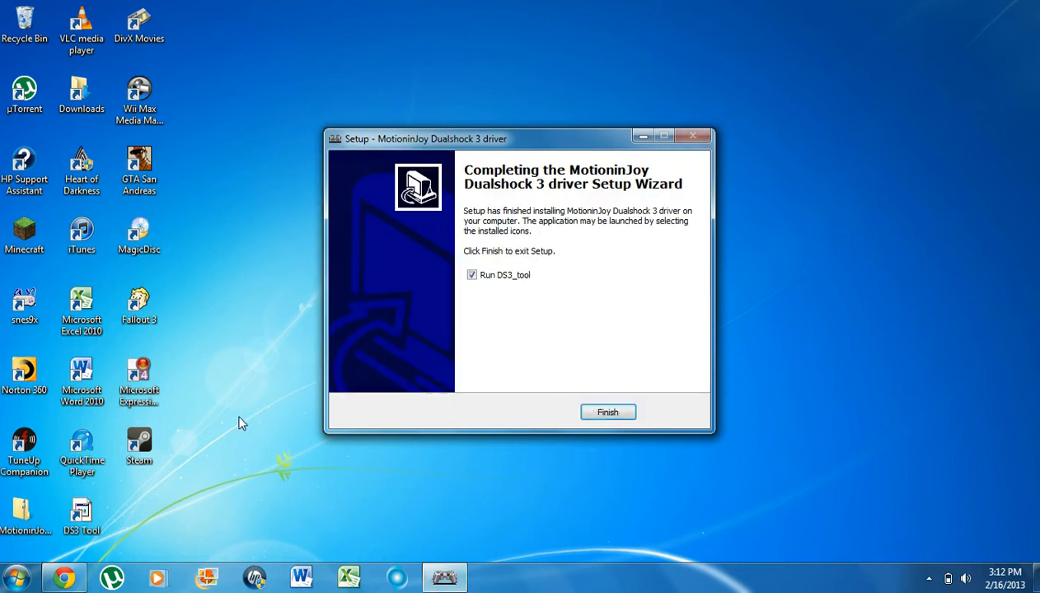
click(470, 275)
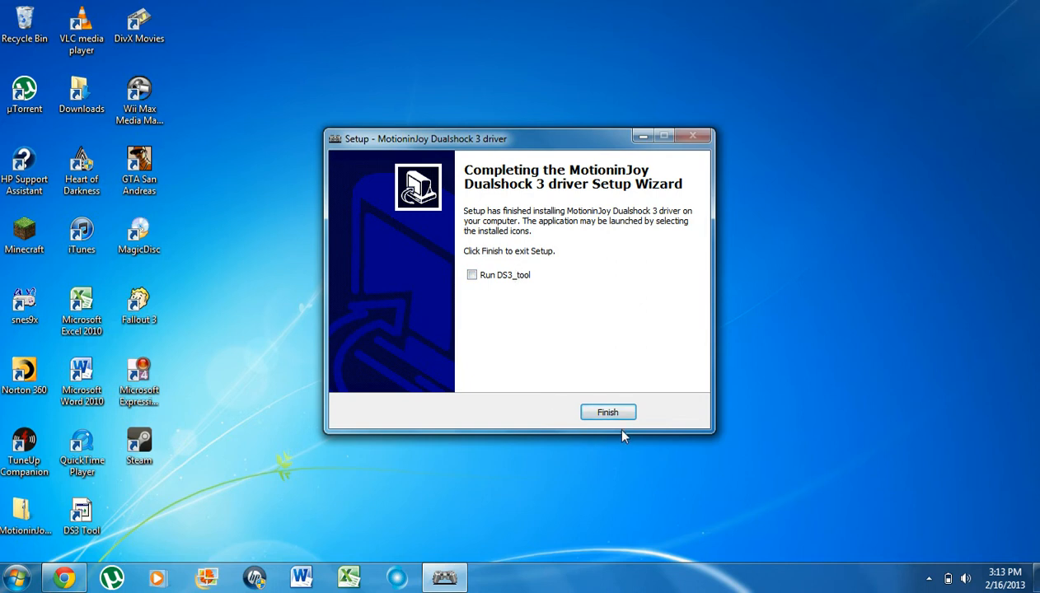
- Finish the installer and save the DS3 Tool shortcut's run-as-administrator setting
click(607, 412)
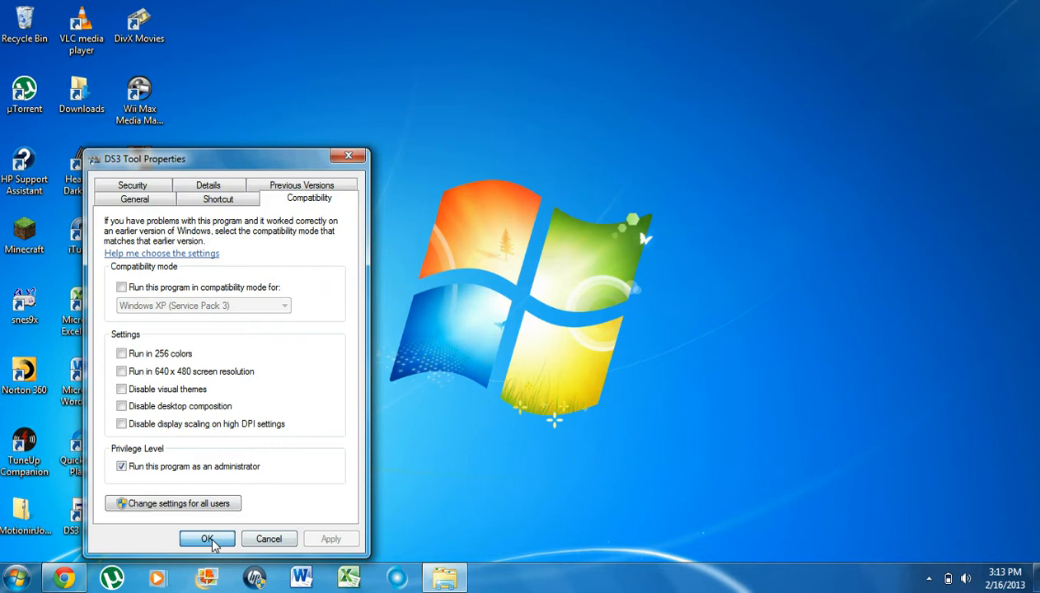
click(207, 539)
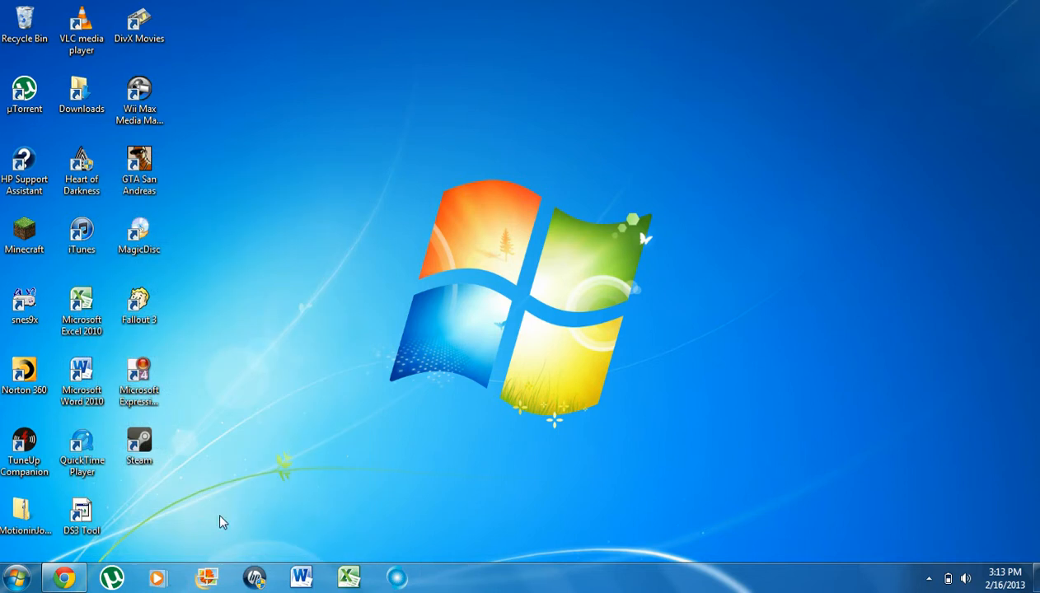
mouse_move(168, 504)
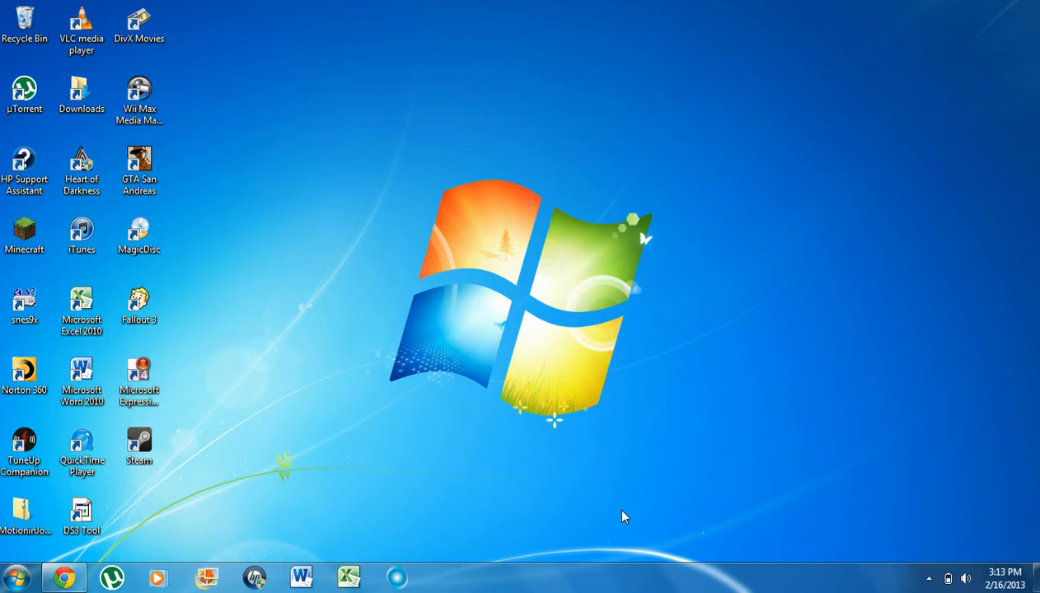
mouse_move(171, 521)
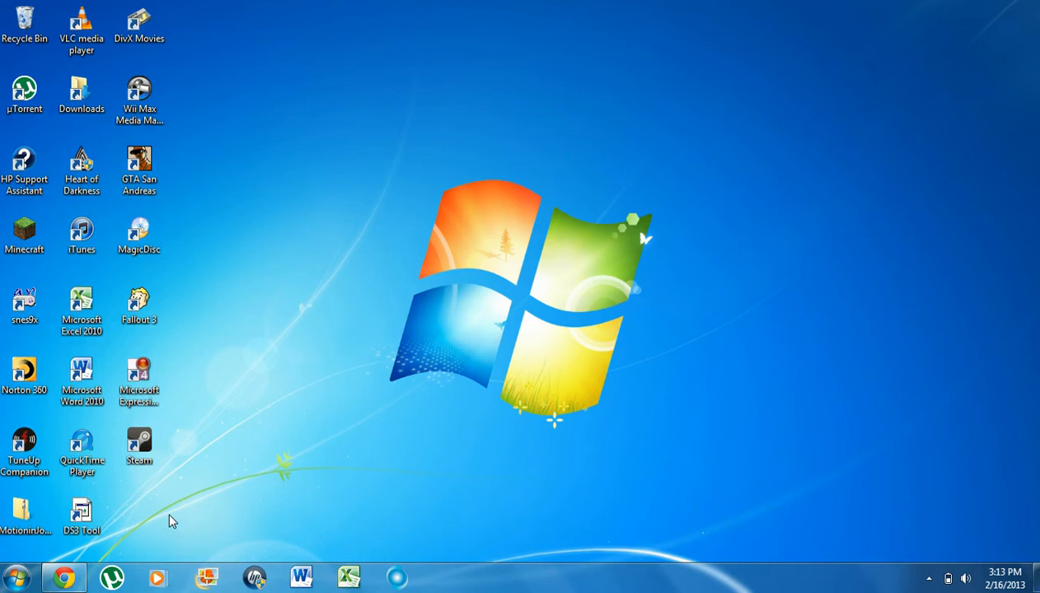
mouse_move(121, 523)
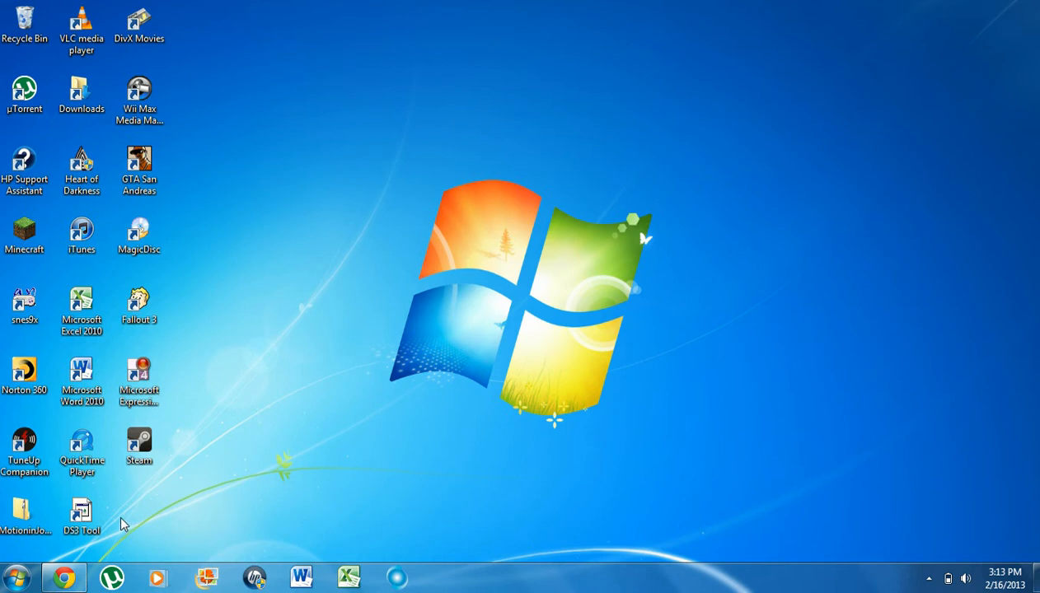
- Launch DS3 Tool from its desktop shortcut and approve the administrator prompt
click(81, 517)
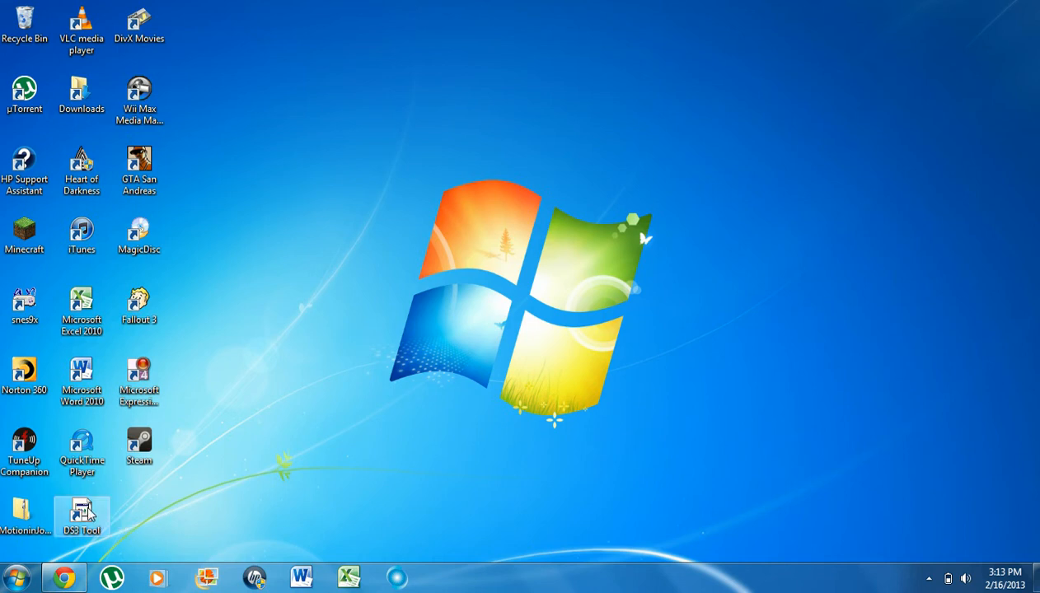
double_click(82, 517)
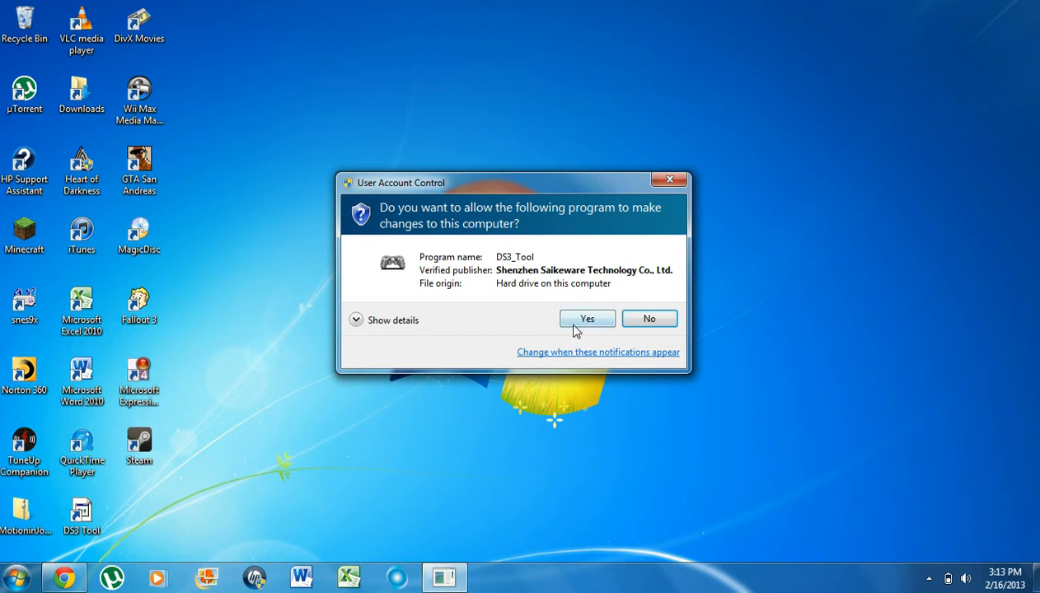
click(586, 319)
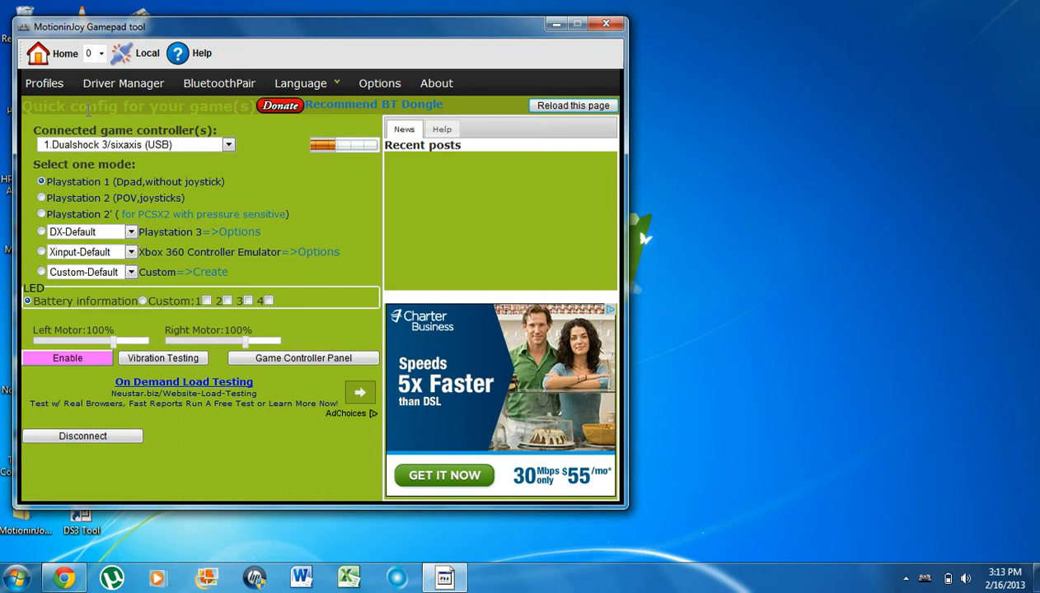
mouse_move(147, 96)
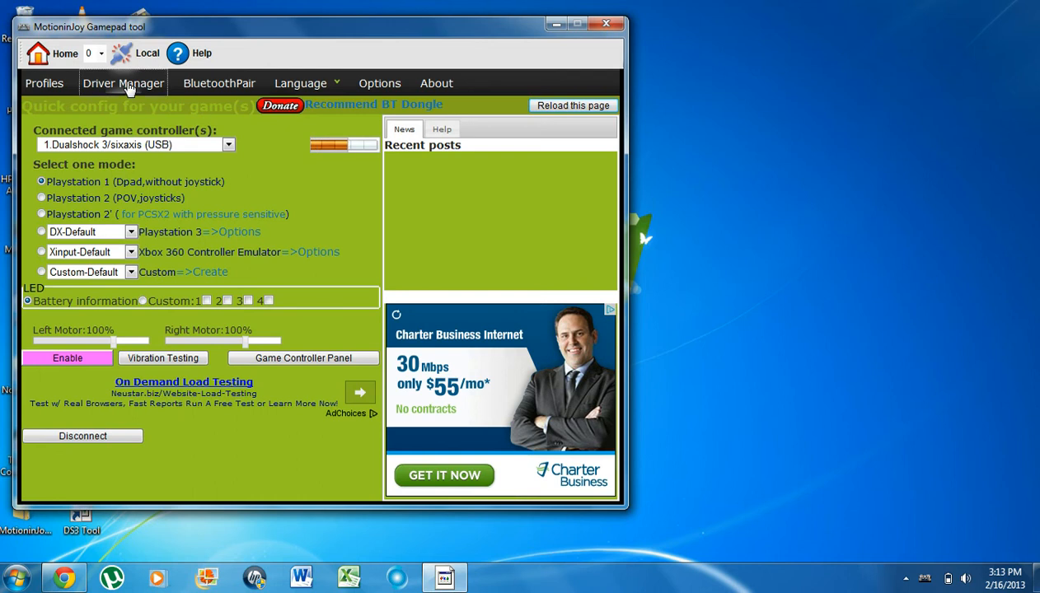
- Install the driver for the listed Dualshock 3 from Driver Manager
click(122, 82)
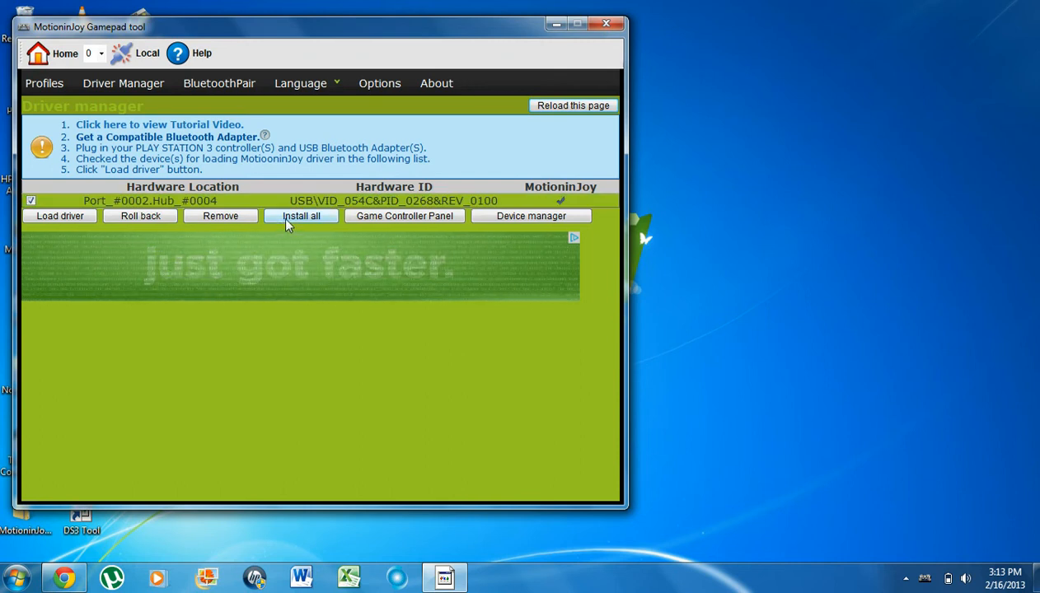
click(300, 216)
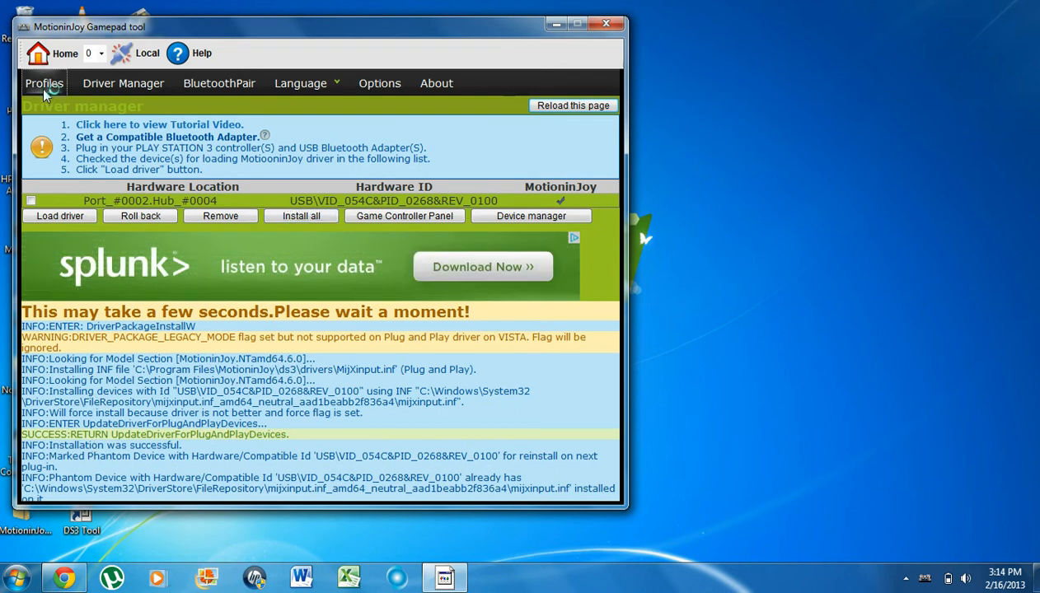
- Return to the Profiles quick config page and move the tool window right
click(42, 83)
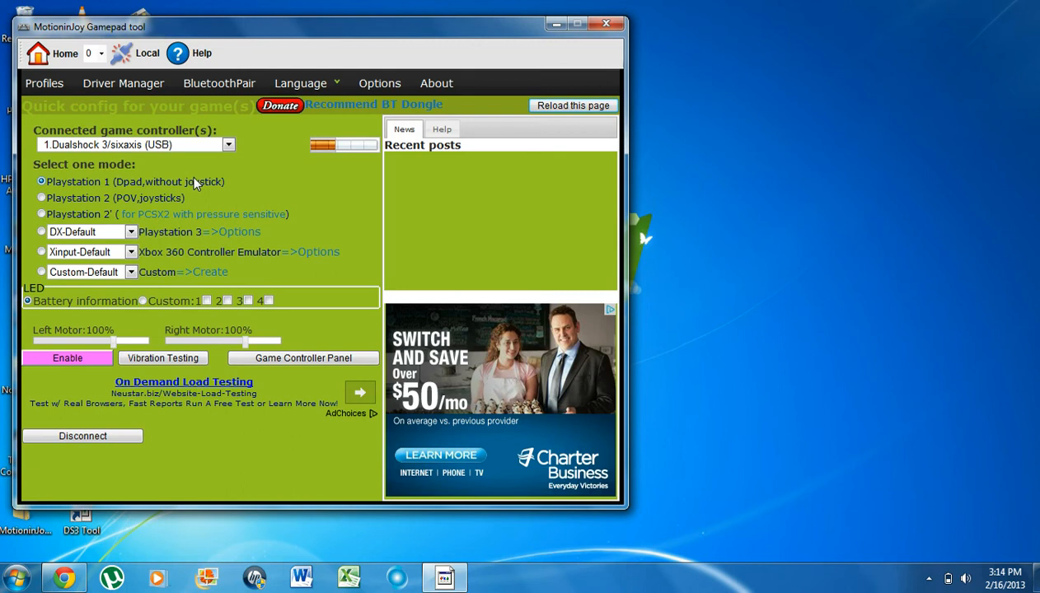
drag(321, 26, 454, 26)
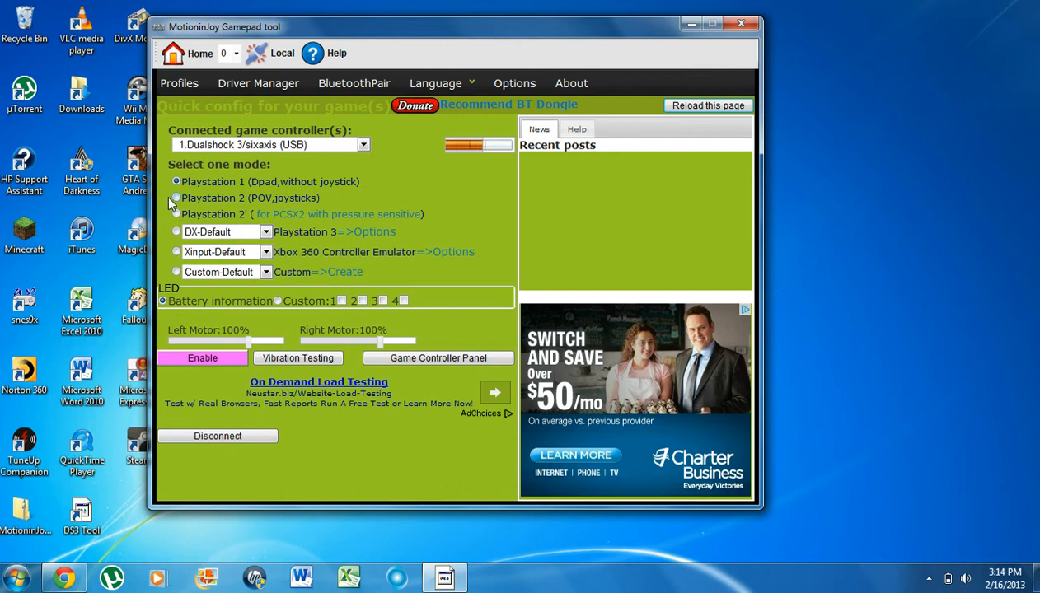
- Choose Xinput-Default Xbox 360 Controller Emulator mode with custom LED 1
click(177, 252)
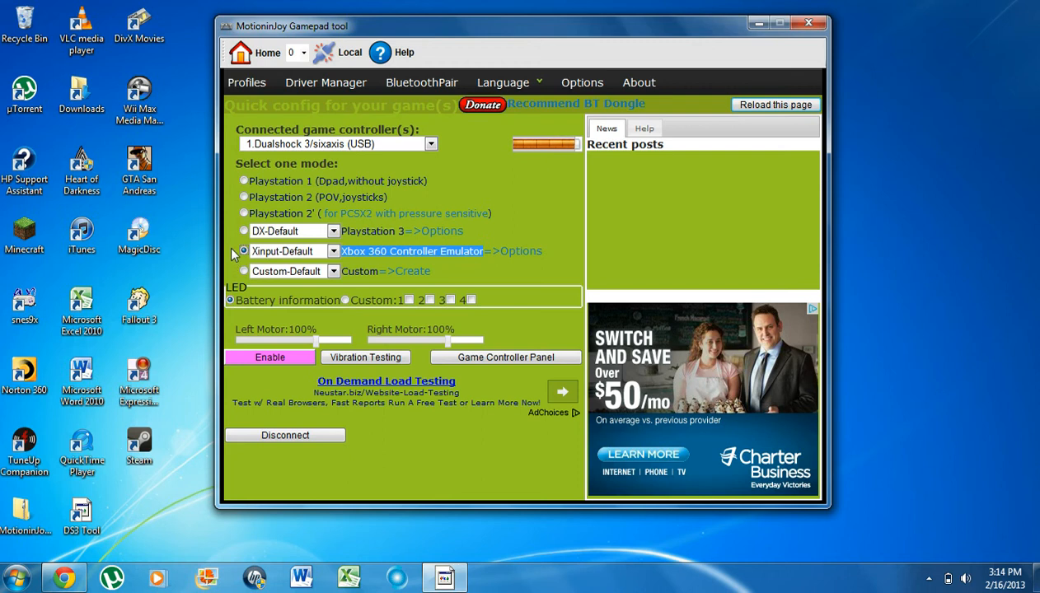
click(244, 251)
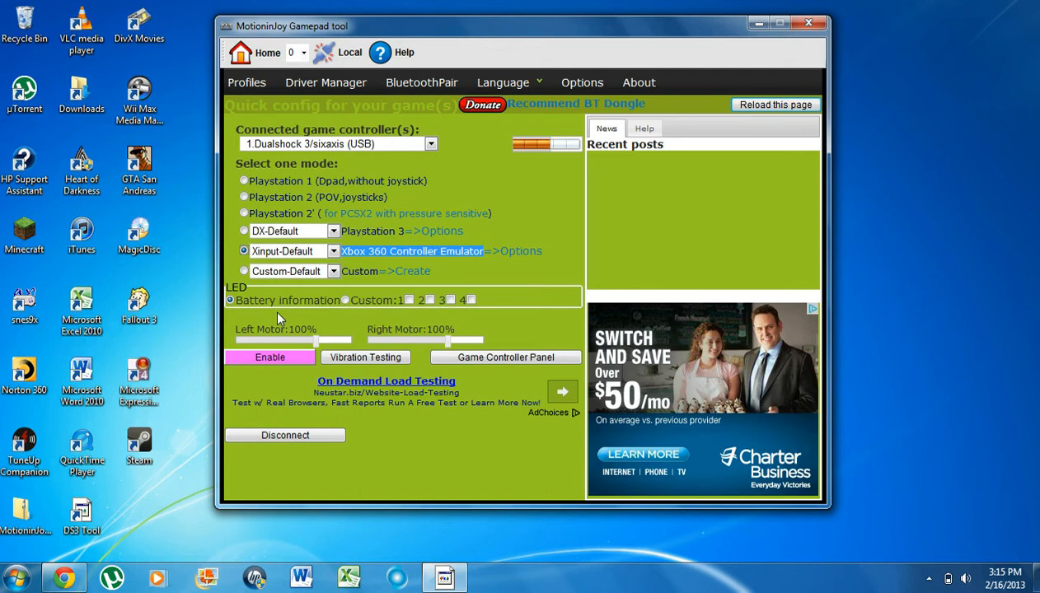
click(332, 300)
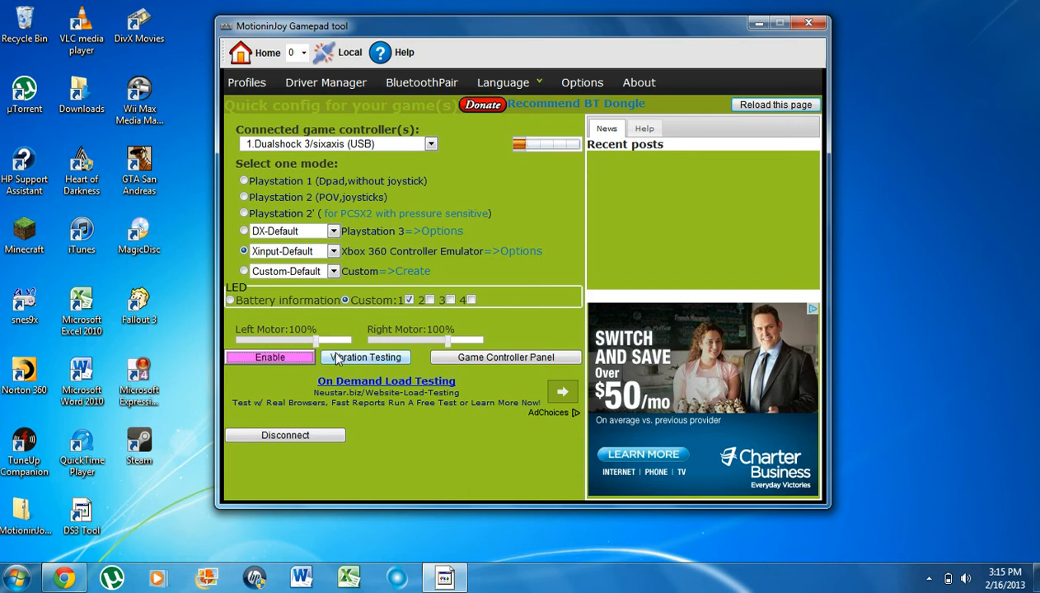
- Run the controller's Vibration Testing three times
click(365, 357)
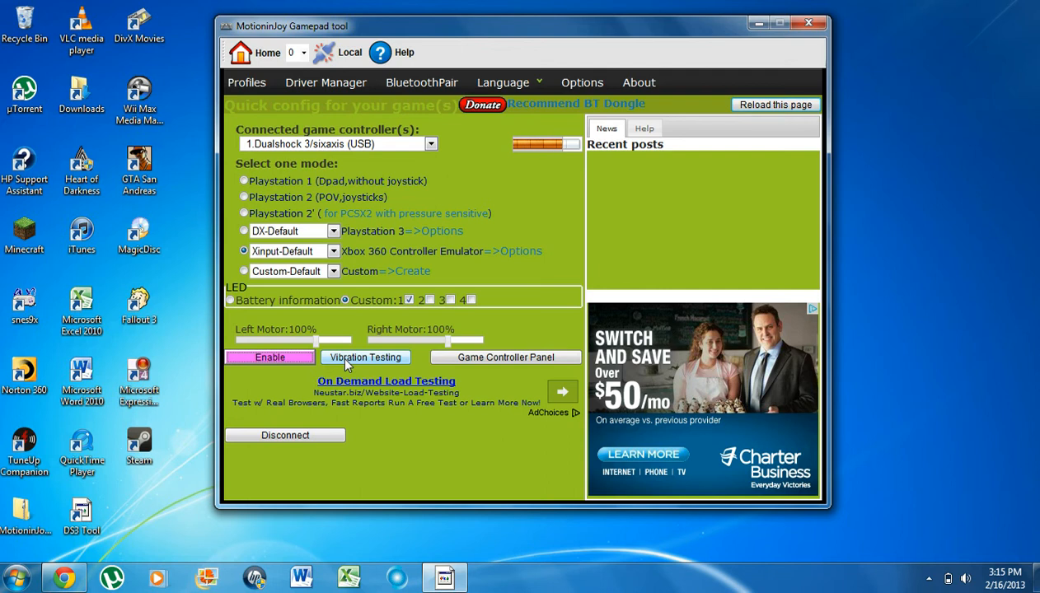
click(364, 357)
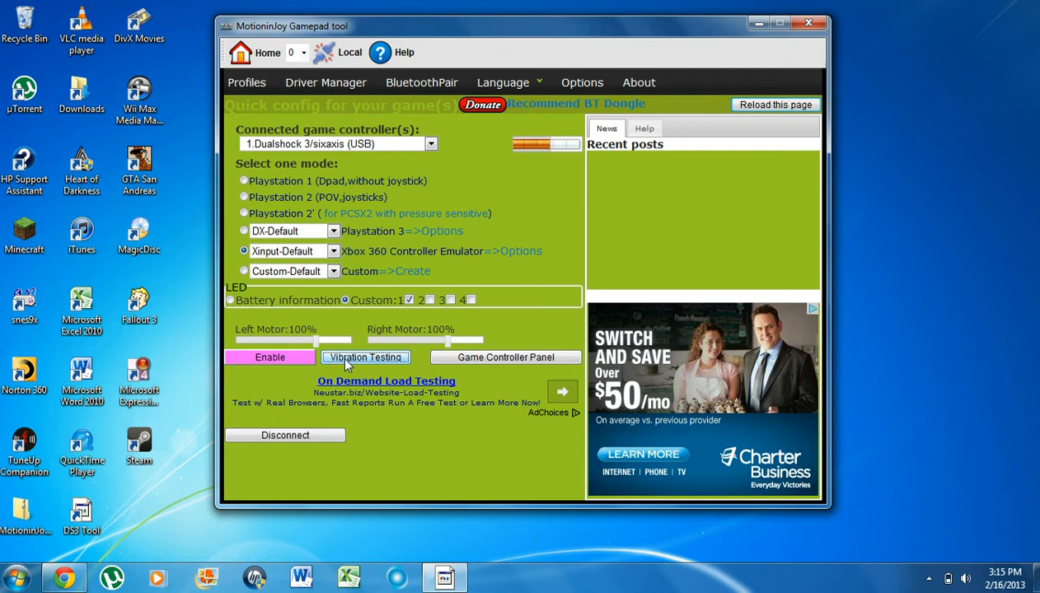
click(365, 357)
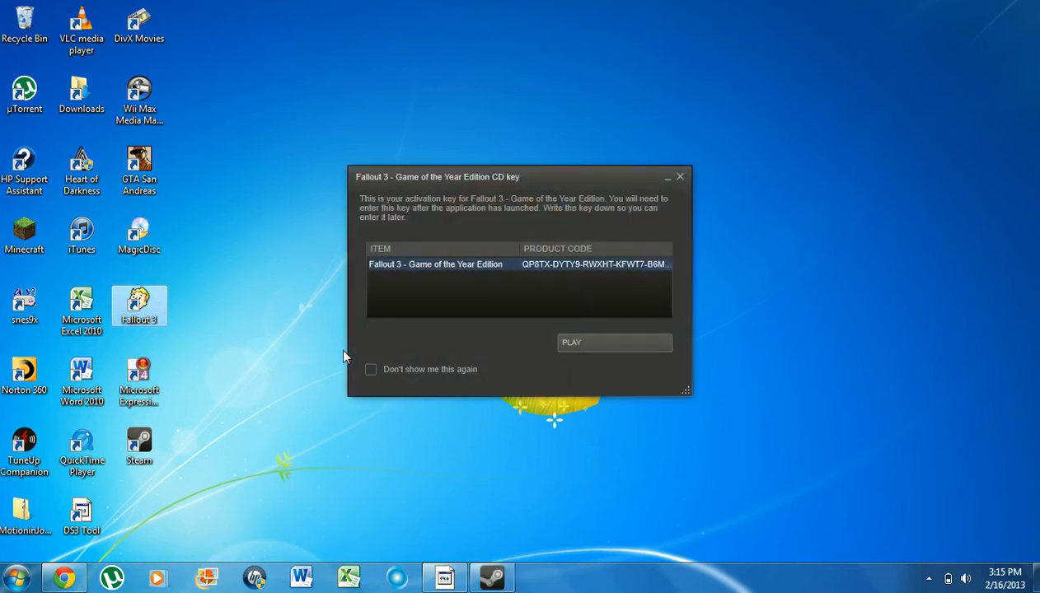
- Confirm PLAY on the Steam key notice and in the Fallout 3 launcher
click(614, 341)
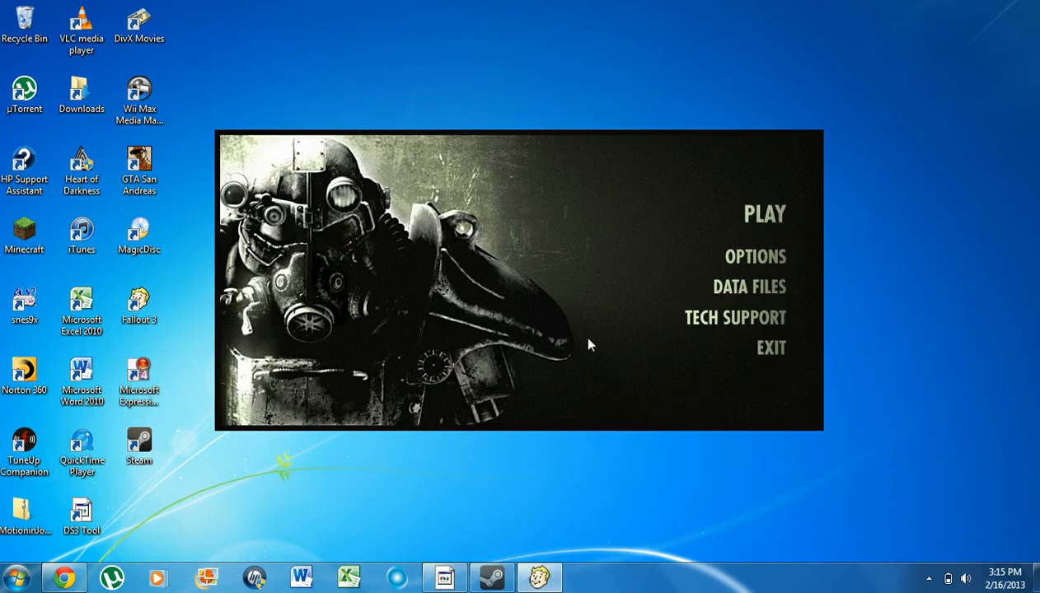
click(765, 213)
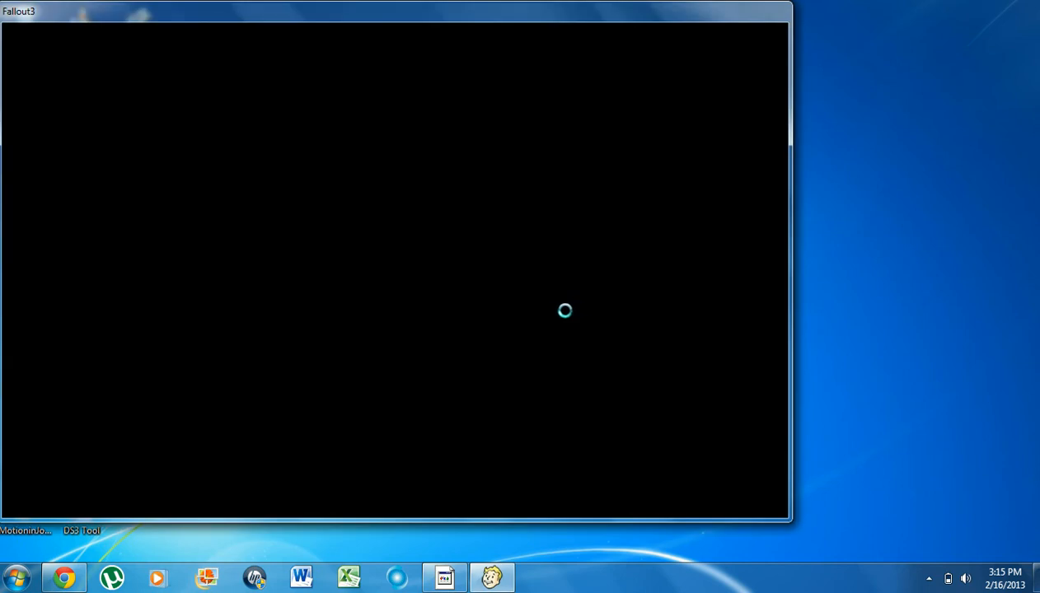
mouse_move(514, 325)
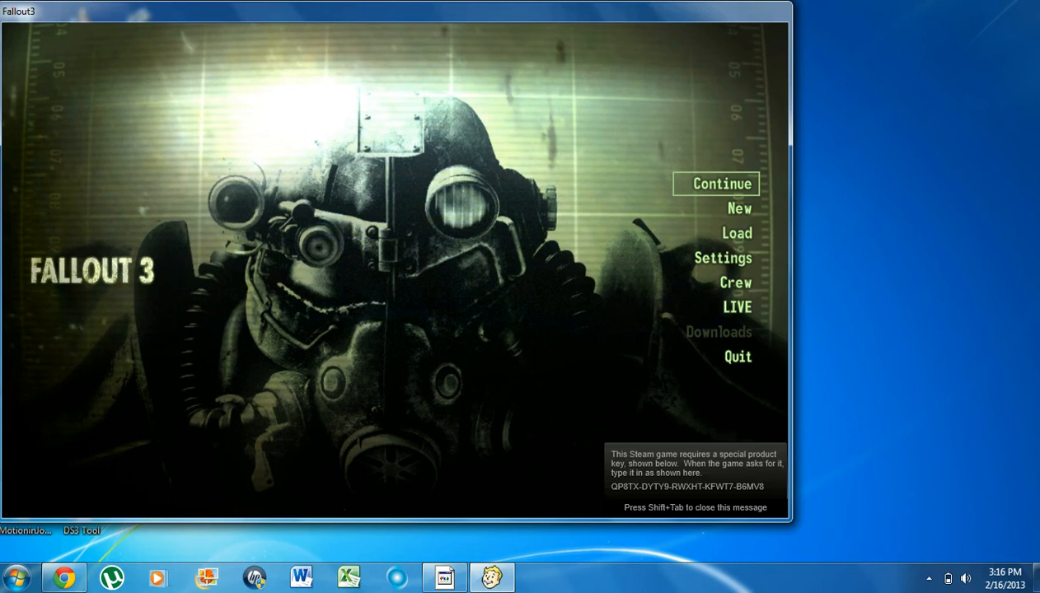
mouse_move(737, 307)
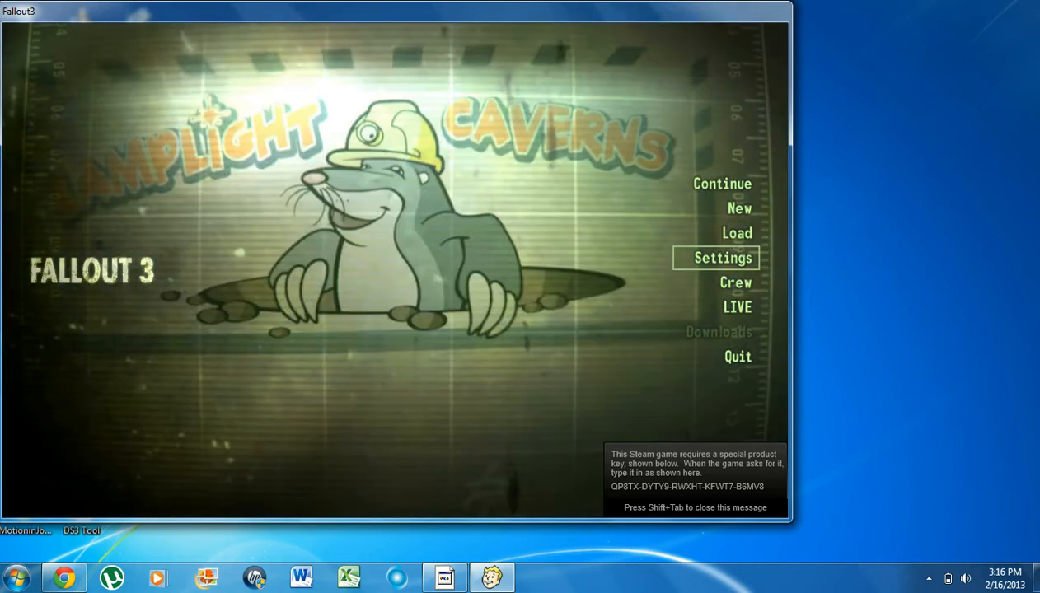
mouse_move(736, 207)
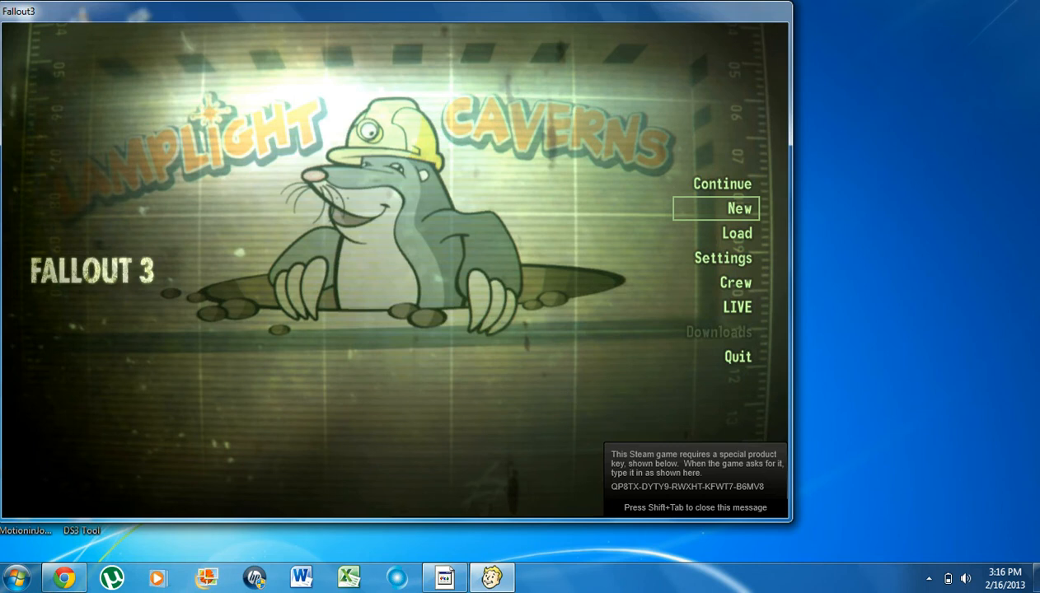
- Turn off Fallout 3's 360 Controller option, return to the main menu, and quit
click(723, 257)
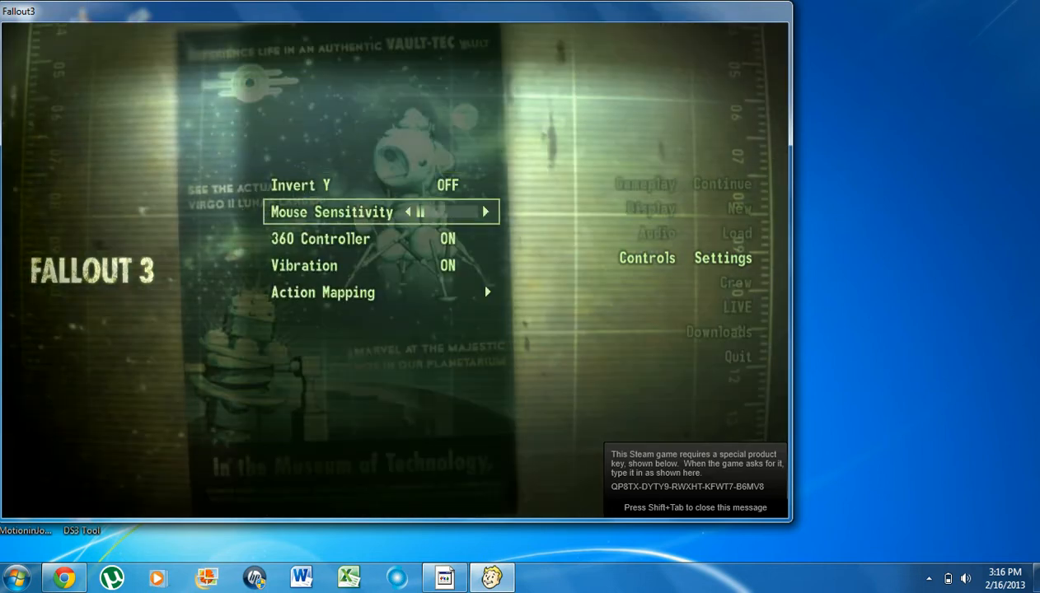
key(down)
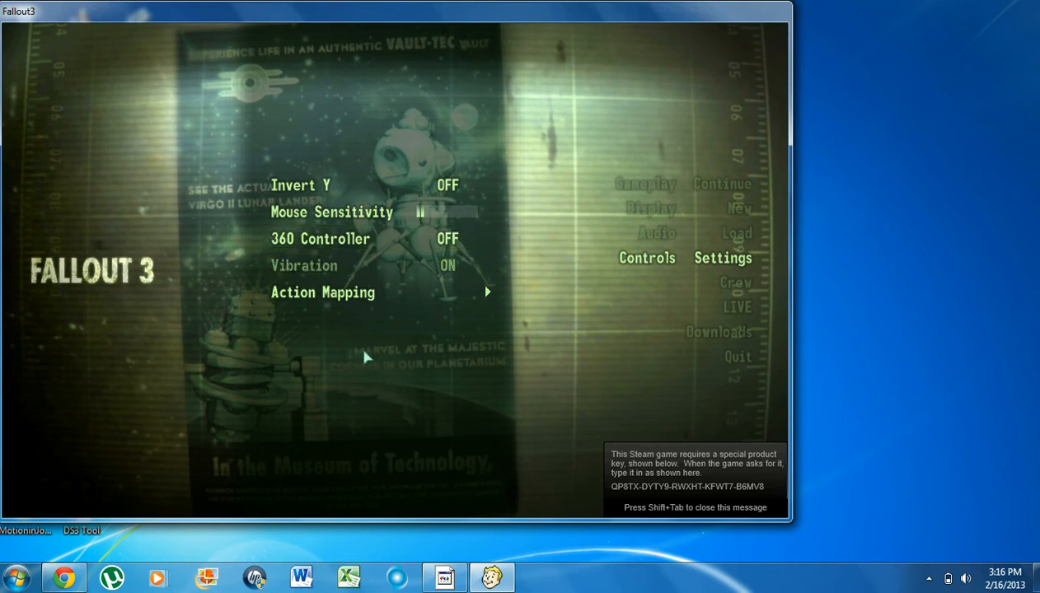
mouse_move(546, 248)
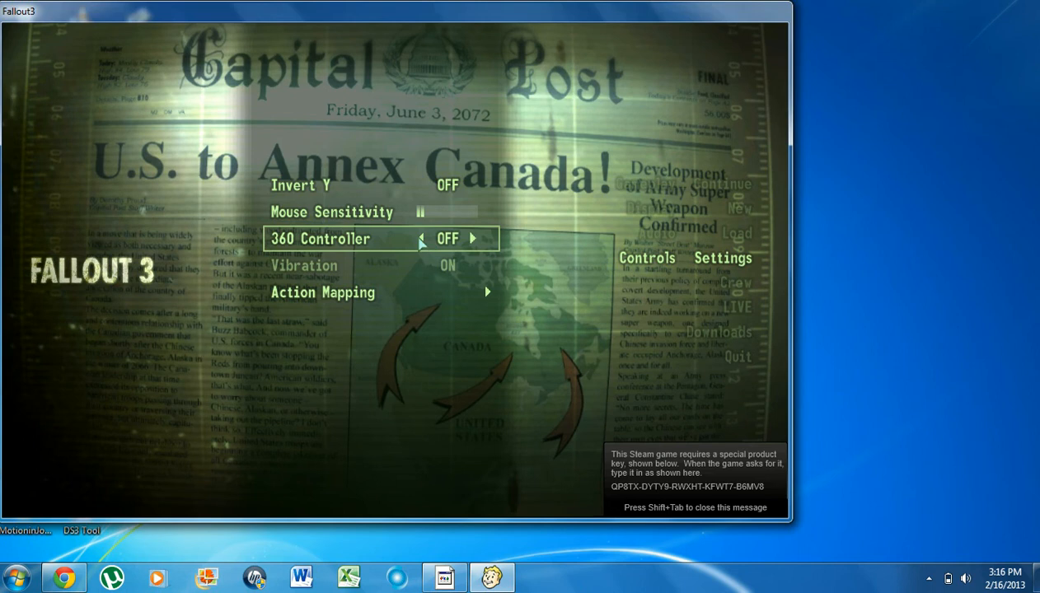
click(482, 238)
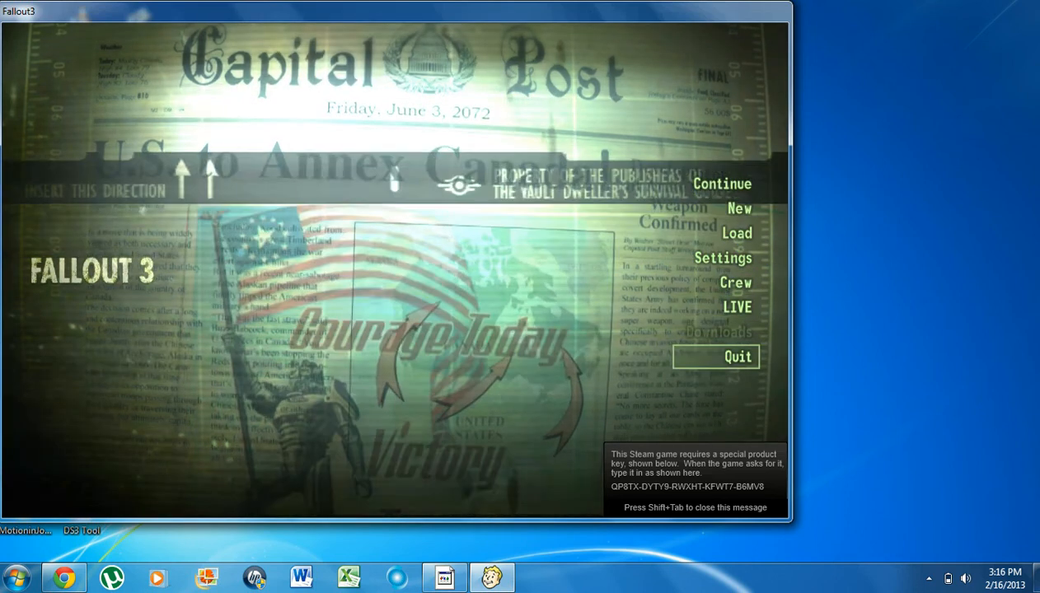
click(716, 356)
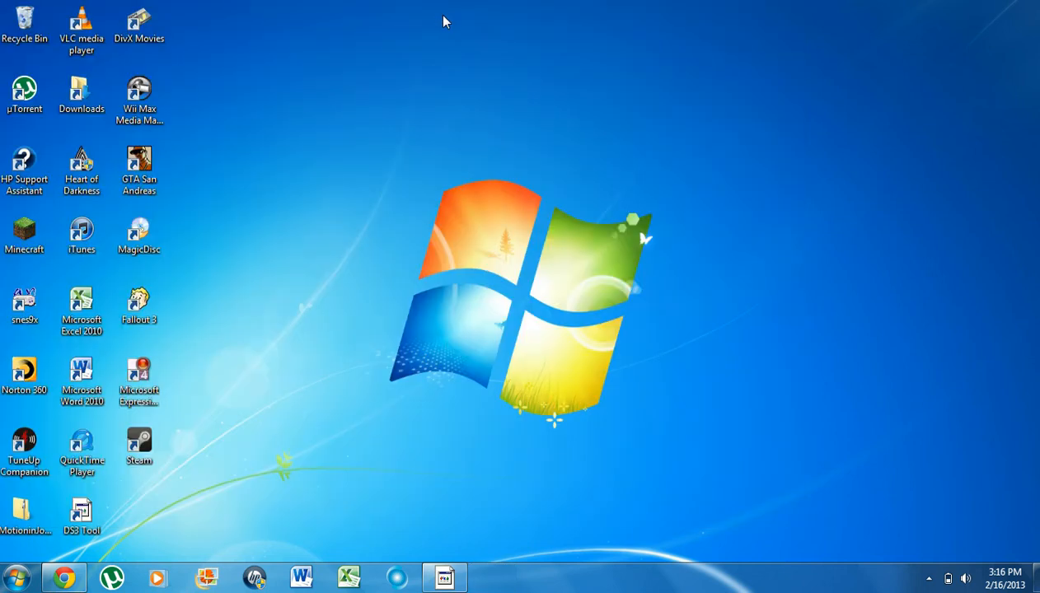
- Launch Snes9x v1.53 past the security warning and open Load Game on the Roms folder
click(81, 379)
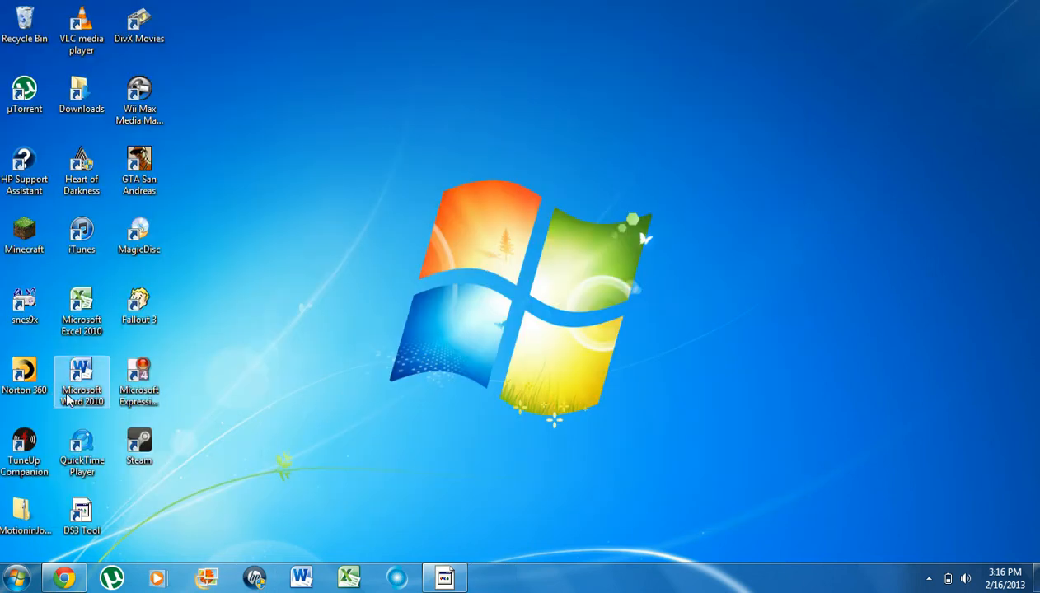
double_click(24, 297)
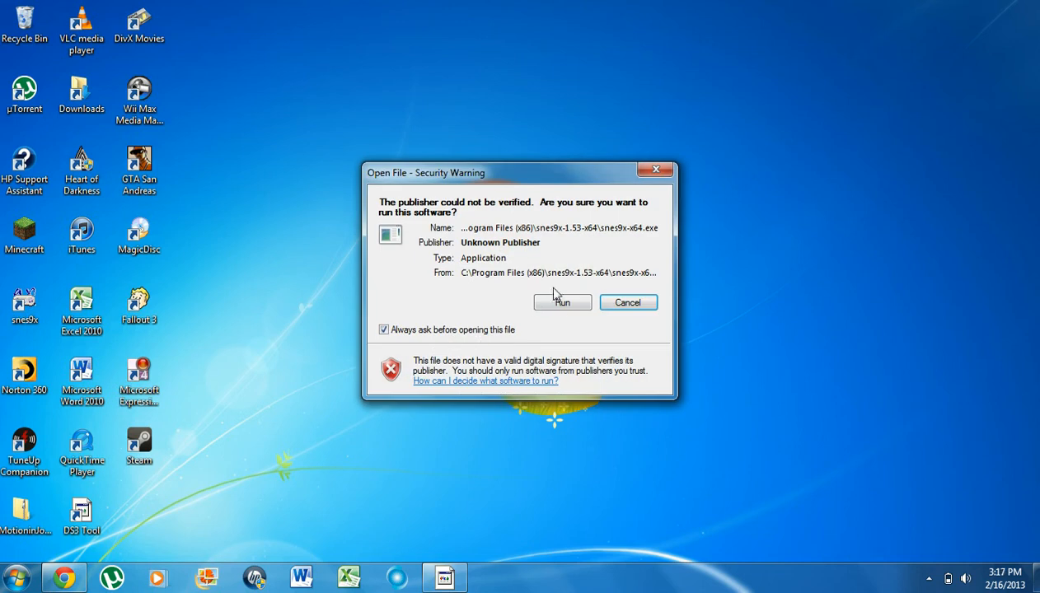
click(561, 302)
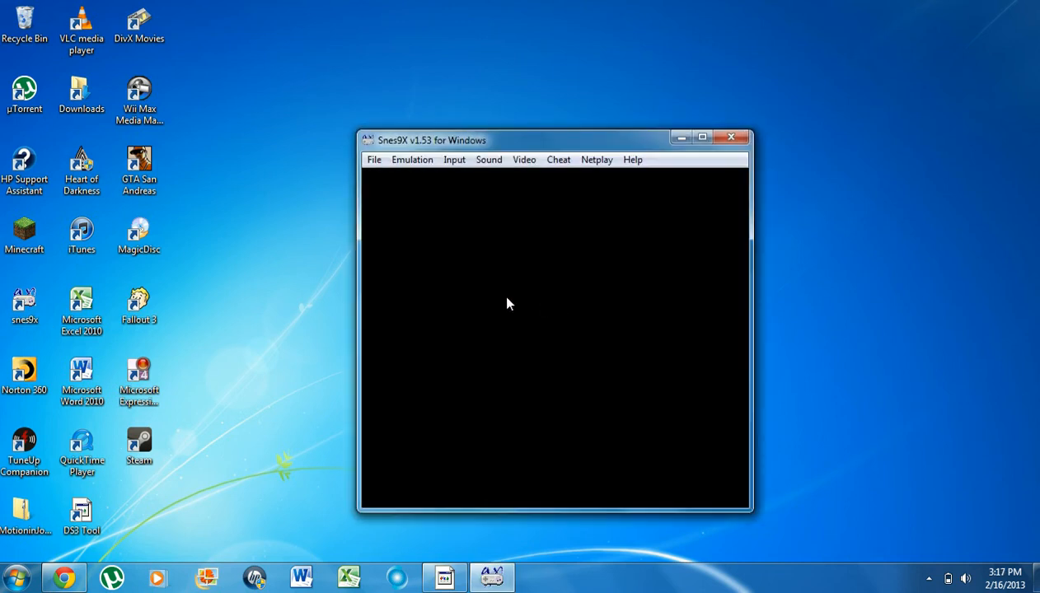
mouse_move(454, 159)
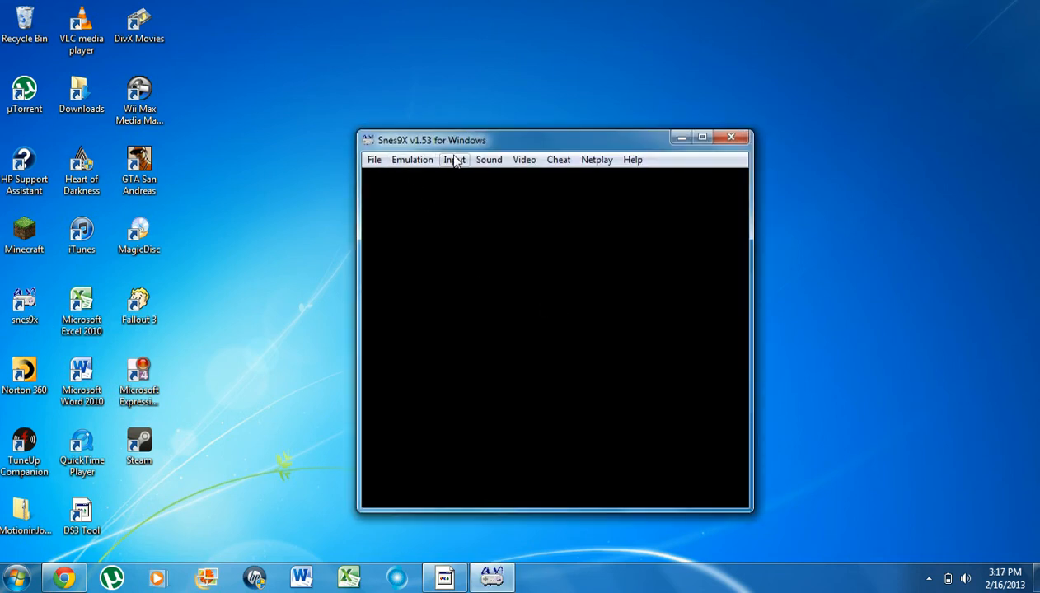
click(454, 159)
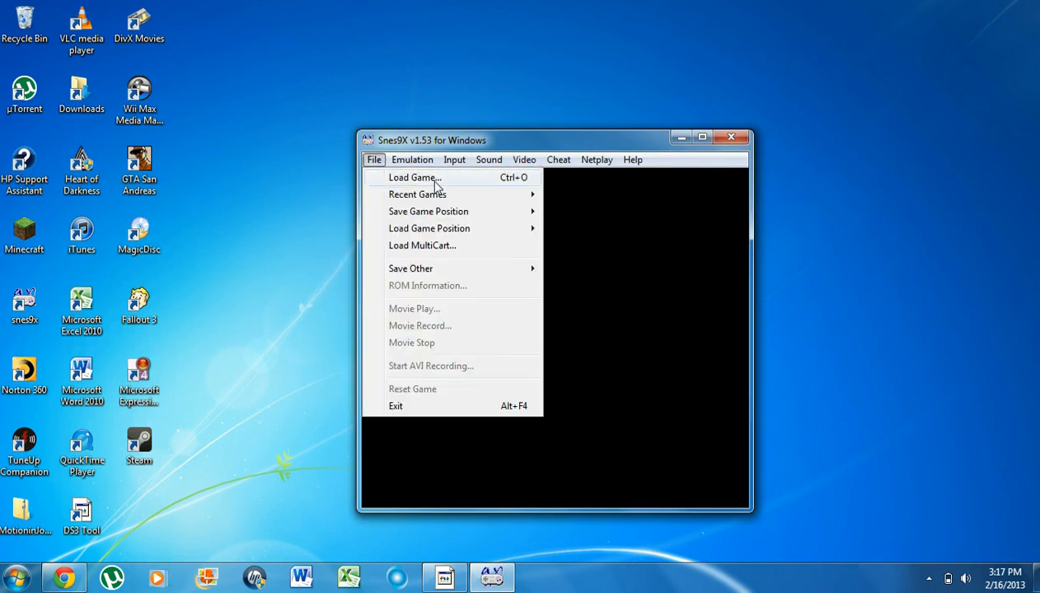
click(414, 177)
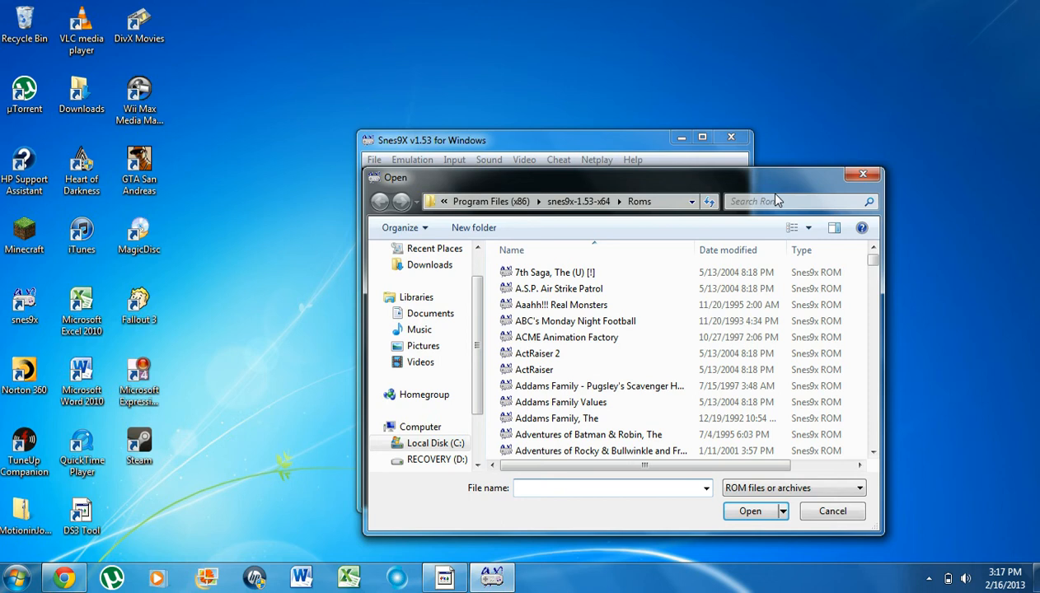
- Type 'st' to find the Street Fighter II ROM, load it, and play Ryu versus Zangief
text(st)
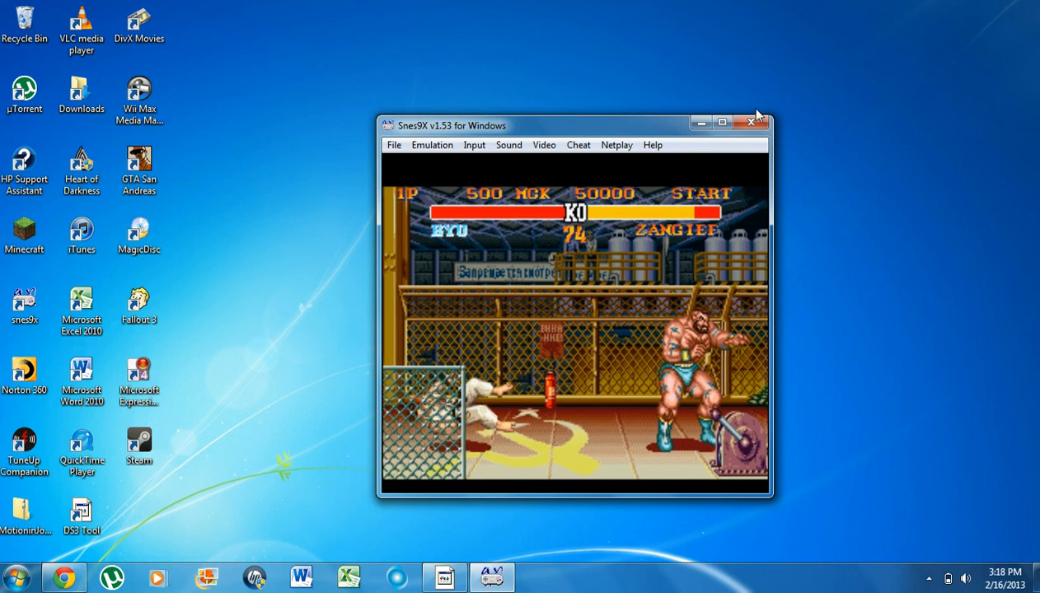
- Close Snes9x, then restore the MotioninJoy DS3 Tool from the taskbar and close it
click(751, 122)
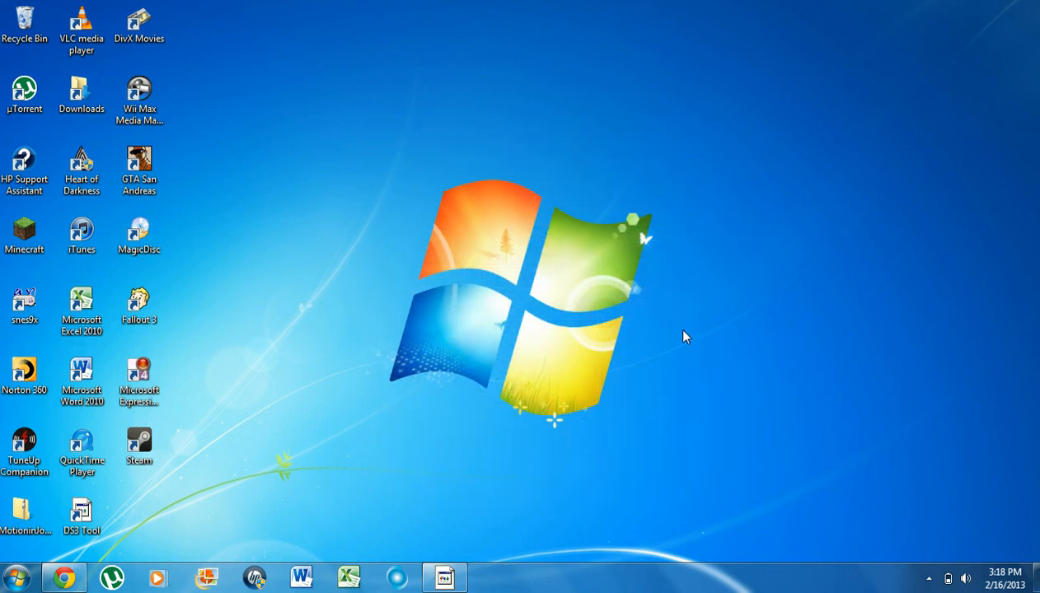
mouse_move(655, 352)
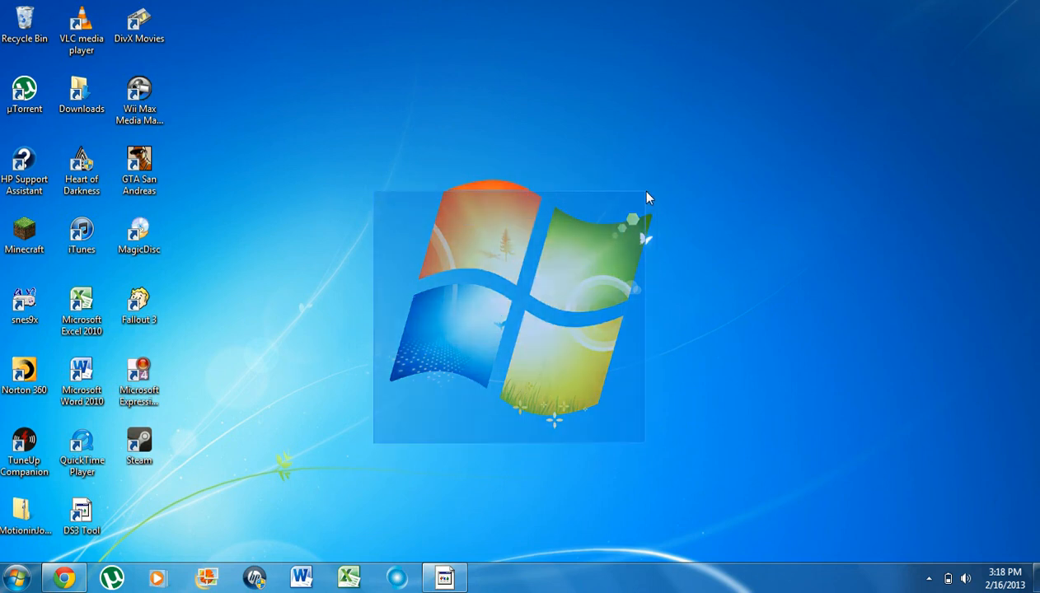
mouse_move(714, 207)
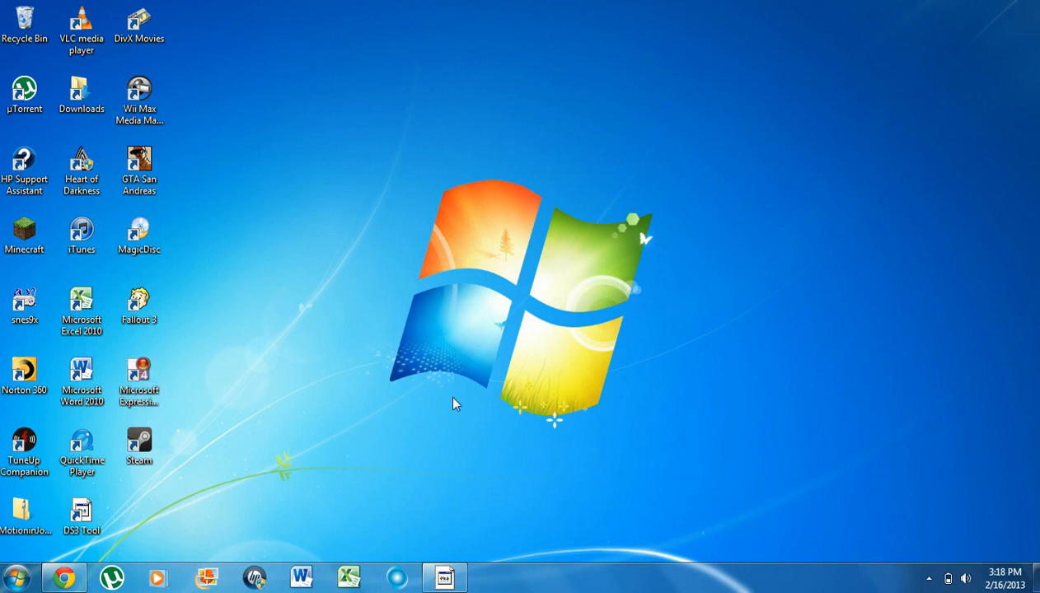
mouse_move(342, 208)
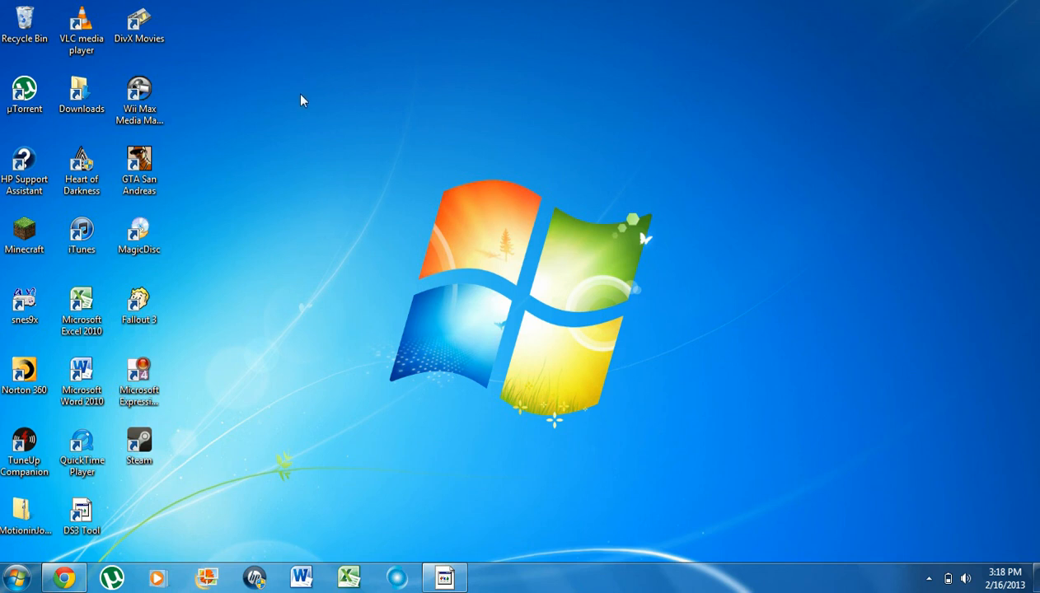
mouse_move(298, 103)
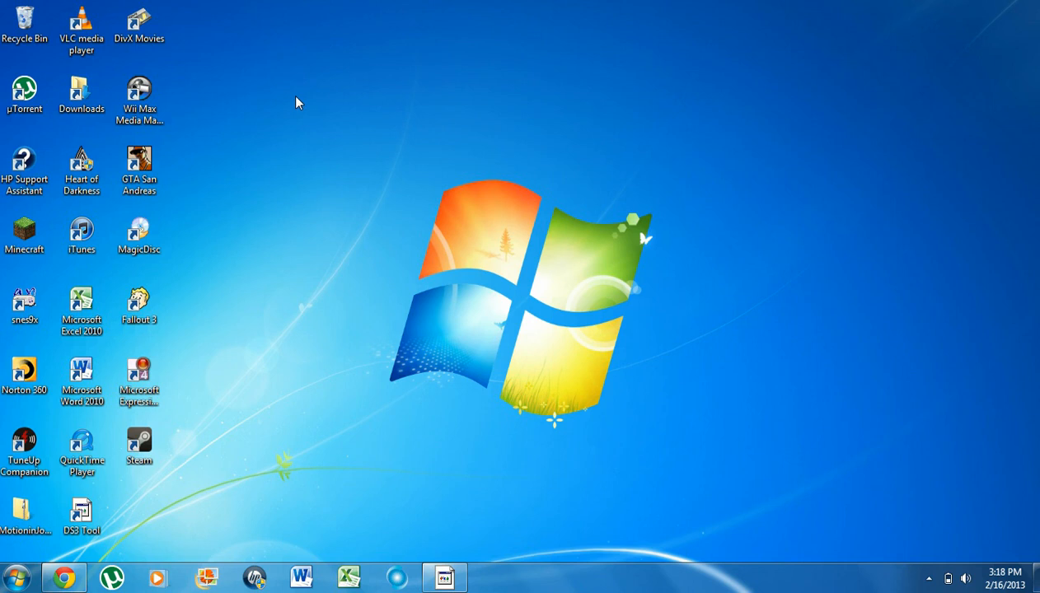
mouse_move(312, 59)
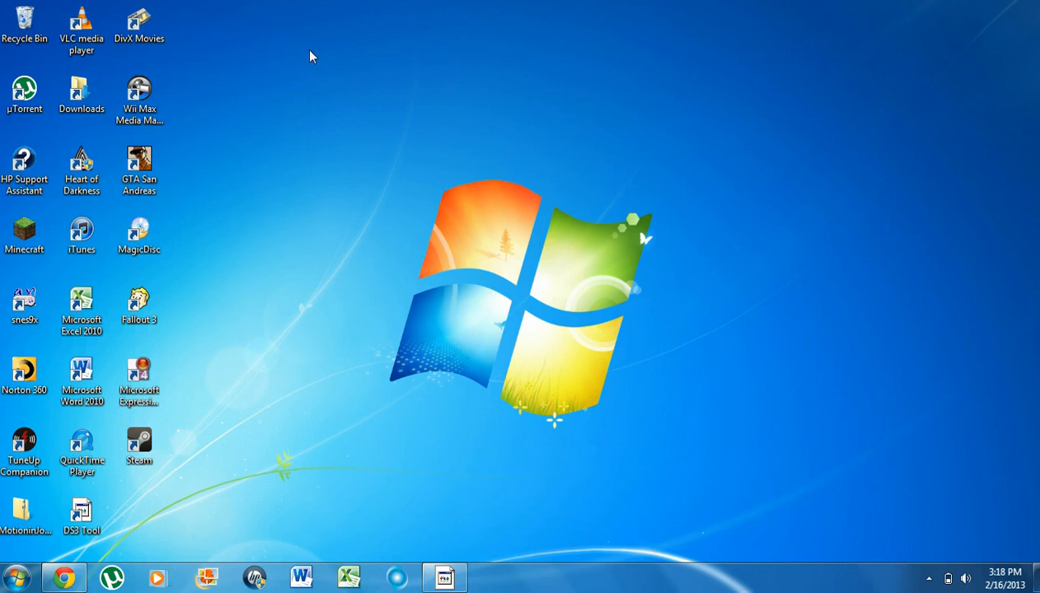
mouse_move(462, 554)
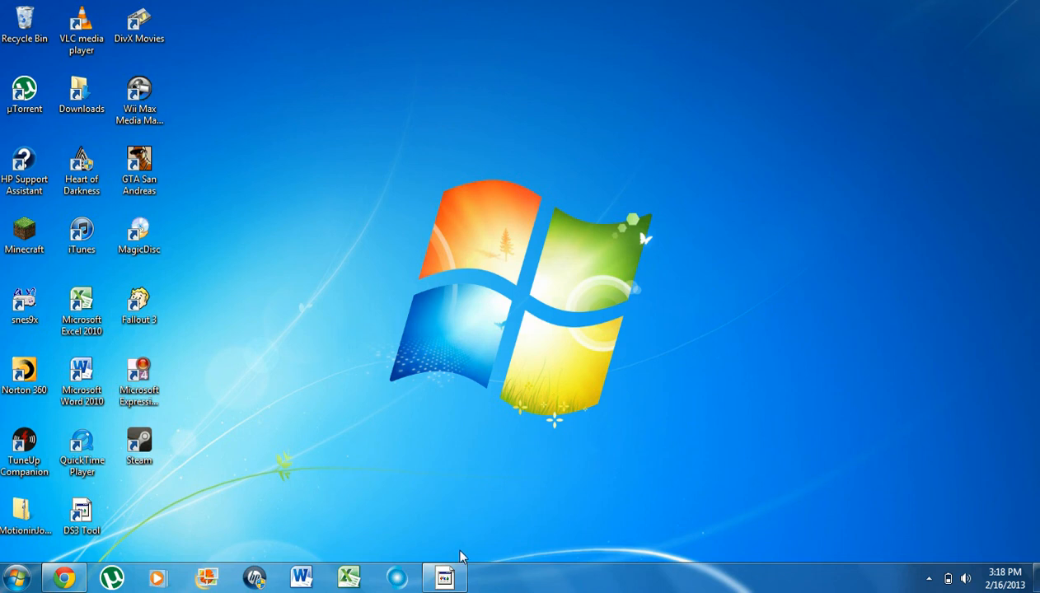
click(444, 573)
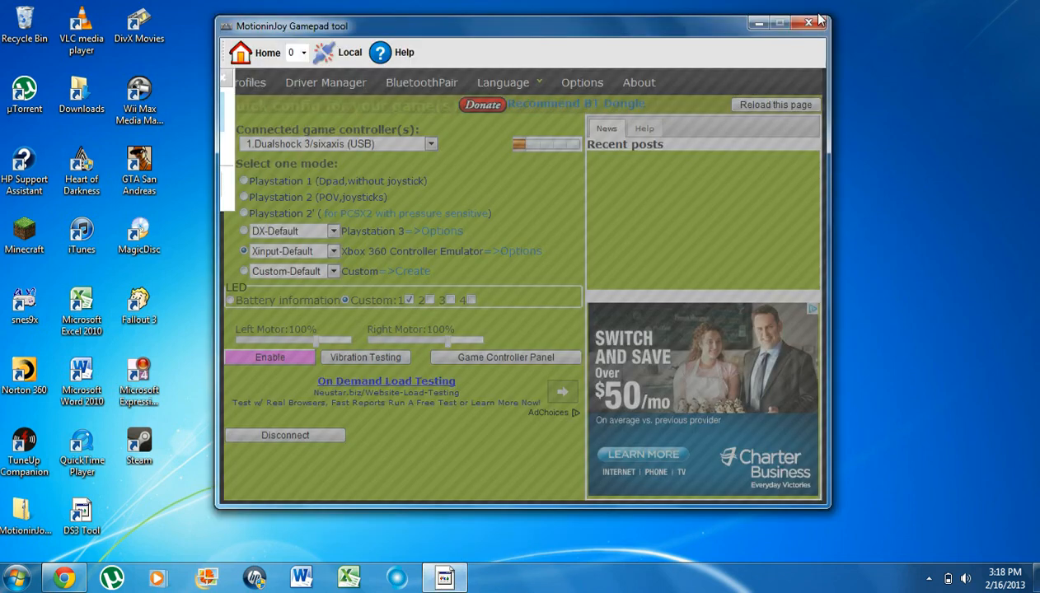
click(808, 24)
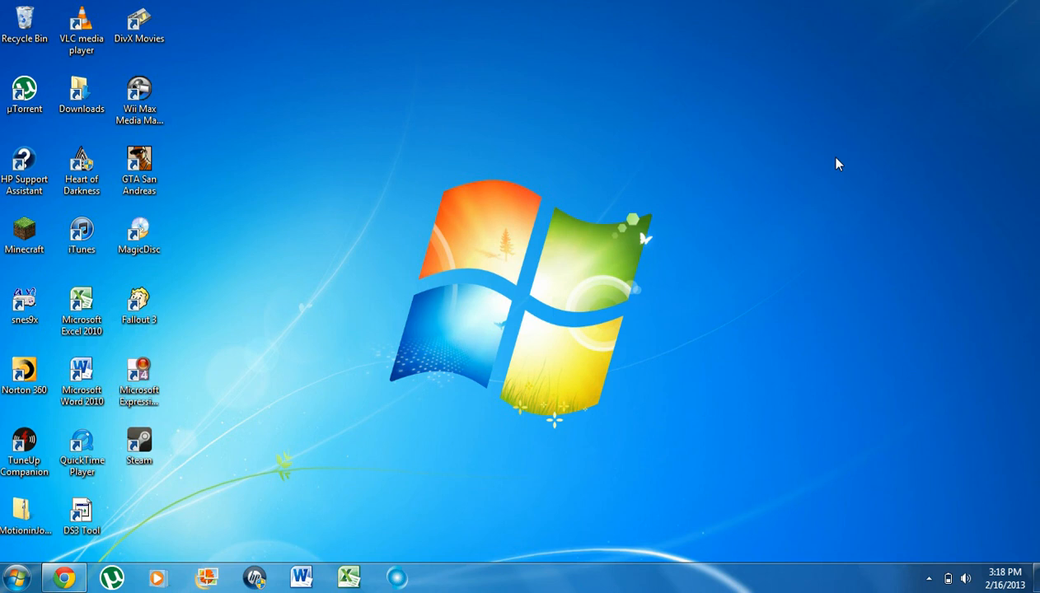
mouse_move(796, 187)
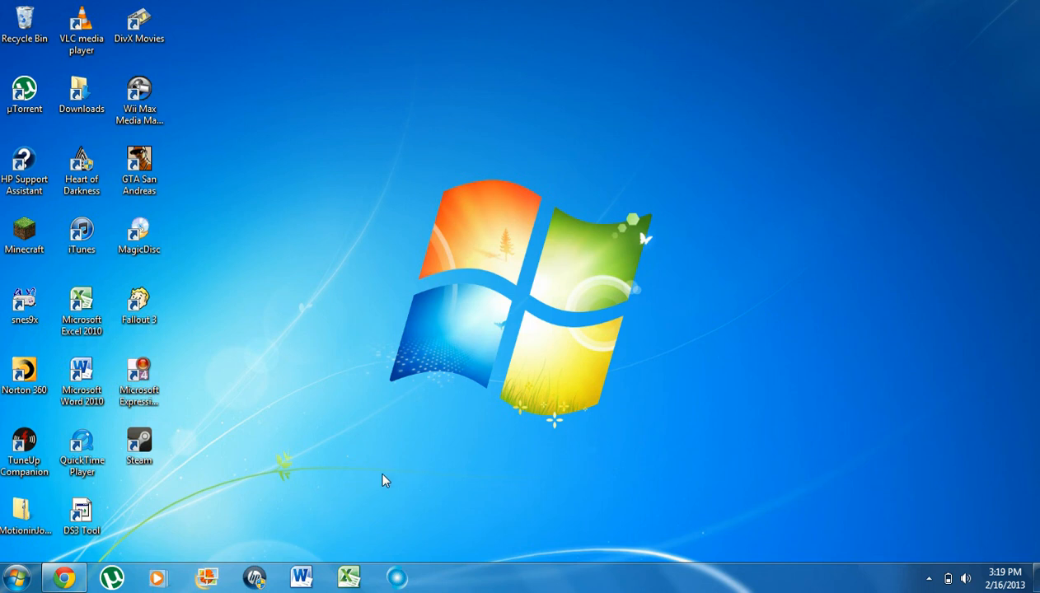
mouse_move(648, 374)
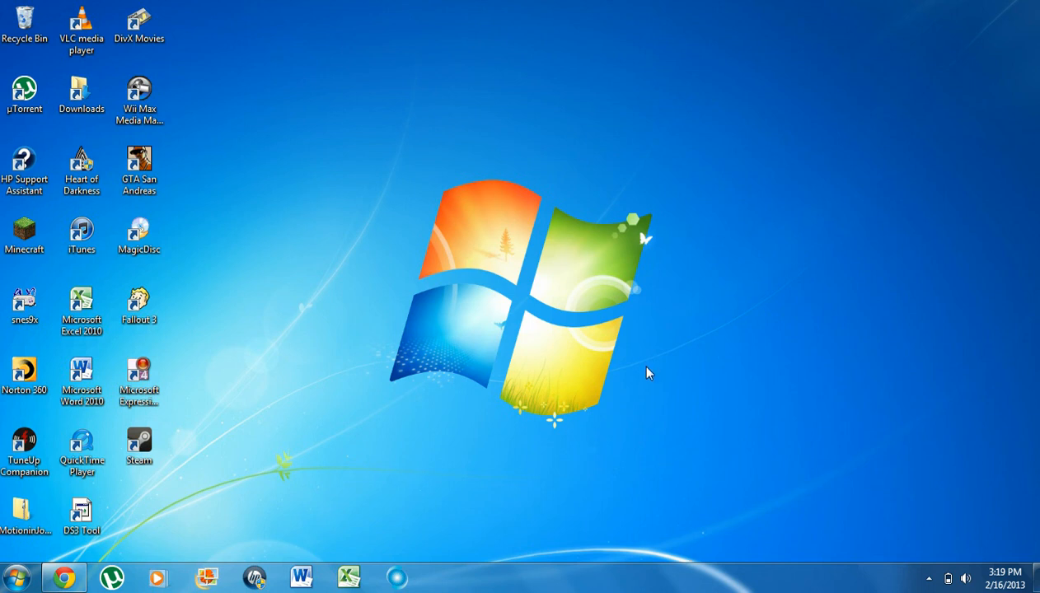